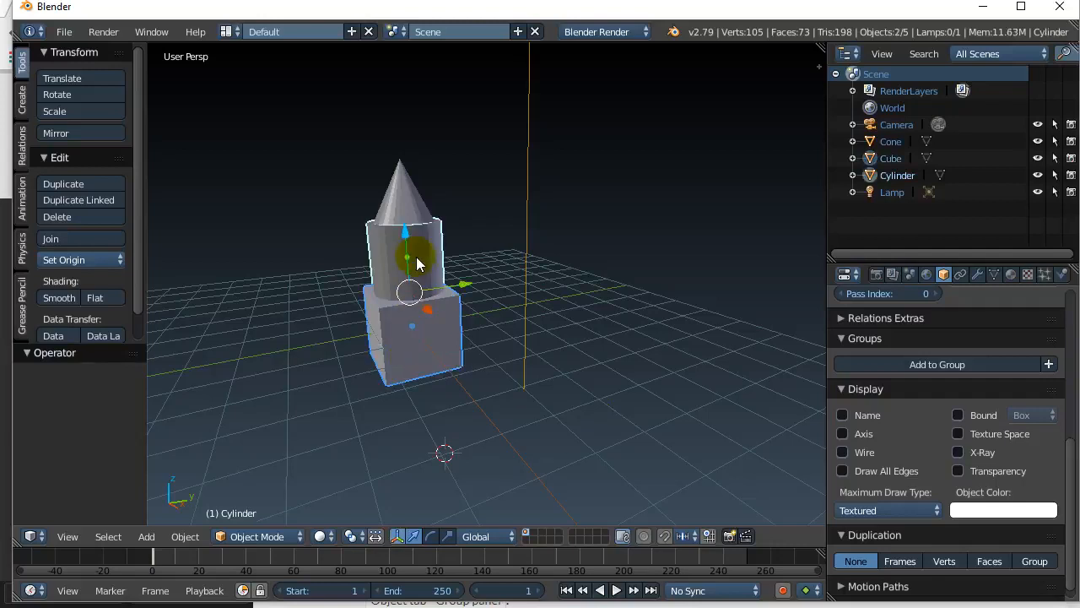
Add the cone to the cube and cylinder selection and group all three as 'CoolStatue'
{"action": "left_click", "coordinate": [405, 202]}
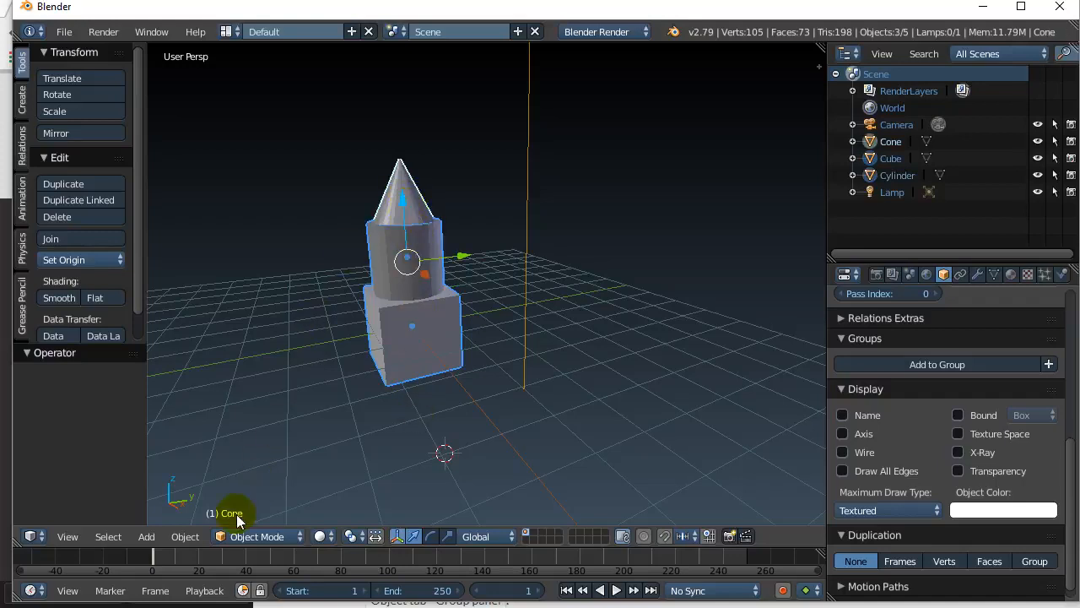
{"action": "left_click", "coordinate": [185, 536]}
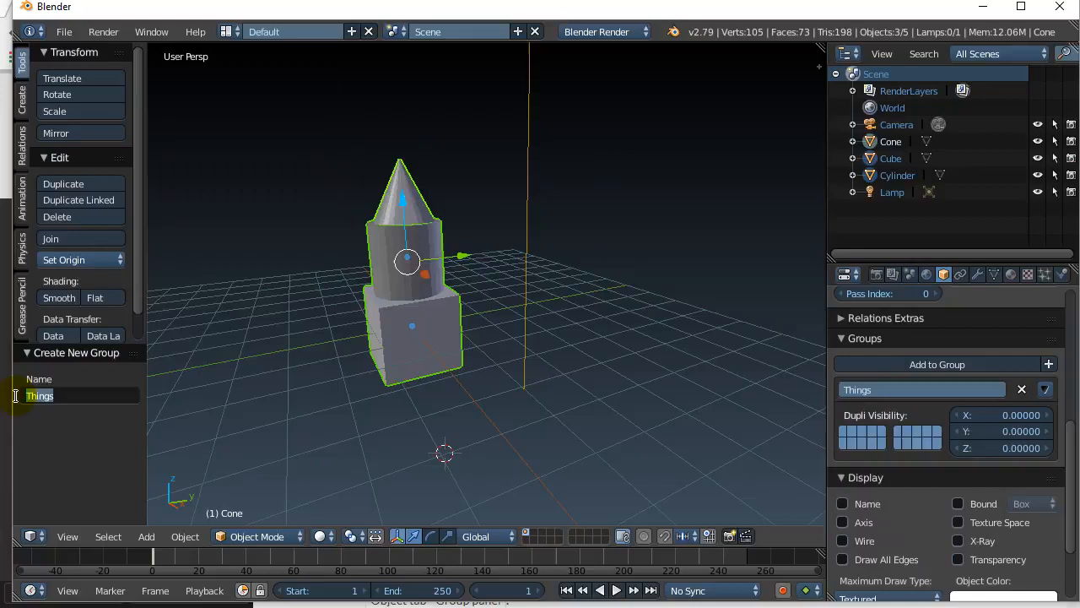
{"action": "type", "text": "CoolStatue"}
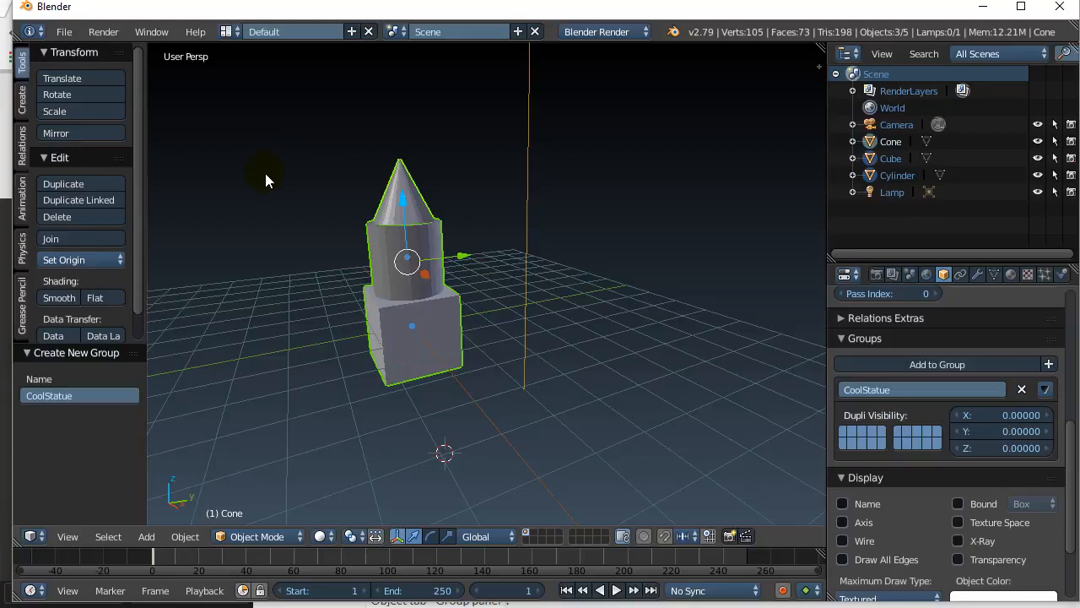
{"action": "mouse_move", "coordinate": [446, 285]}
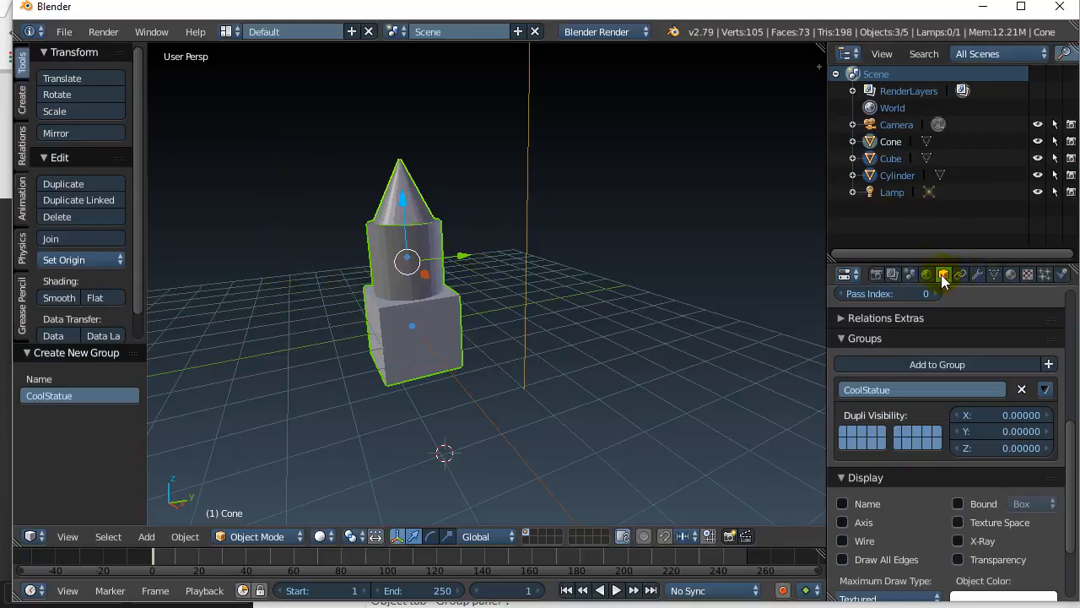
{"action": "mouse_move", "coordinate": [943, 274]}
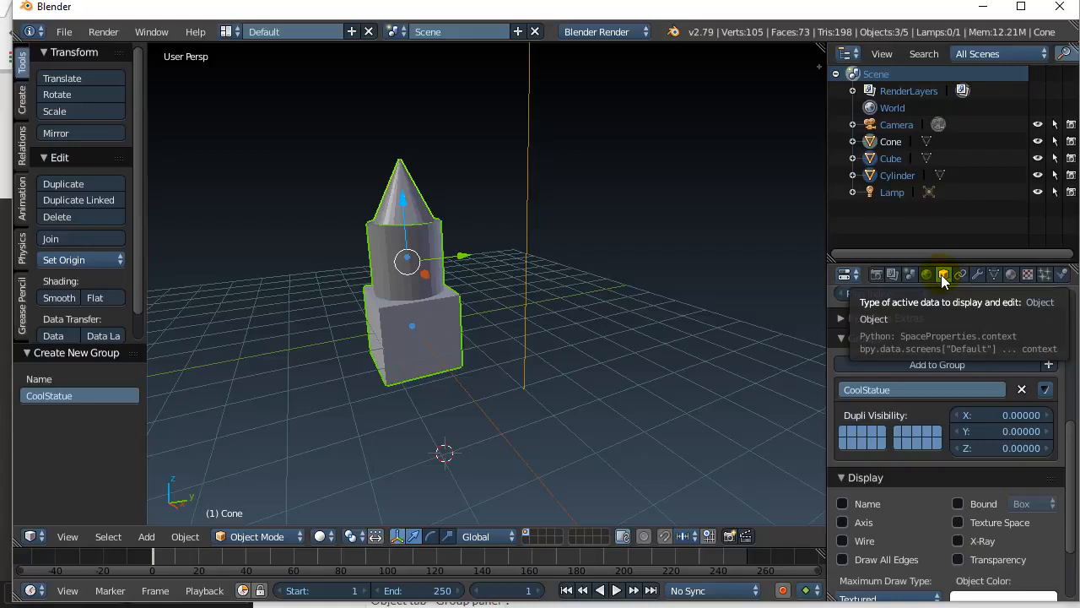
Scale the selected cube, cylinder and cone down together to about 0.817
{"action": "left_click", "coordinate": [943, 274]}
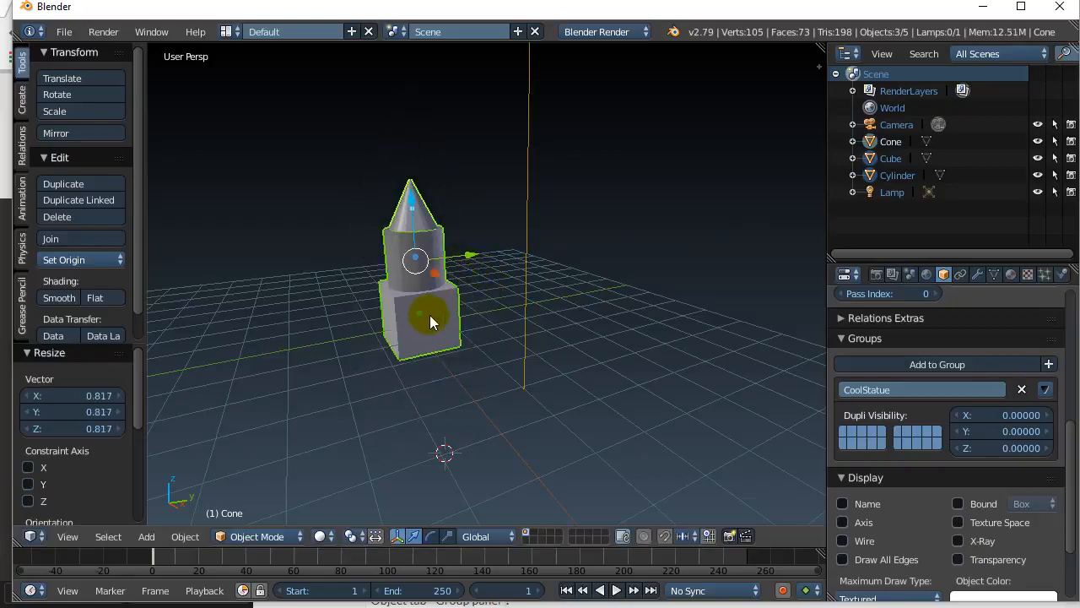
{"action": "left_click", "coordinate": [413, 207]}
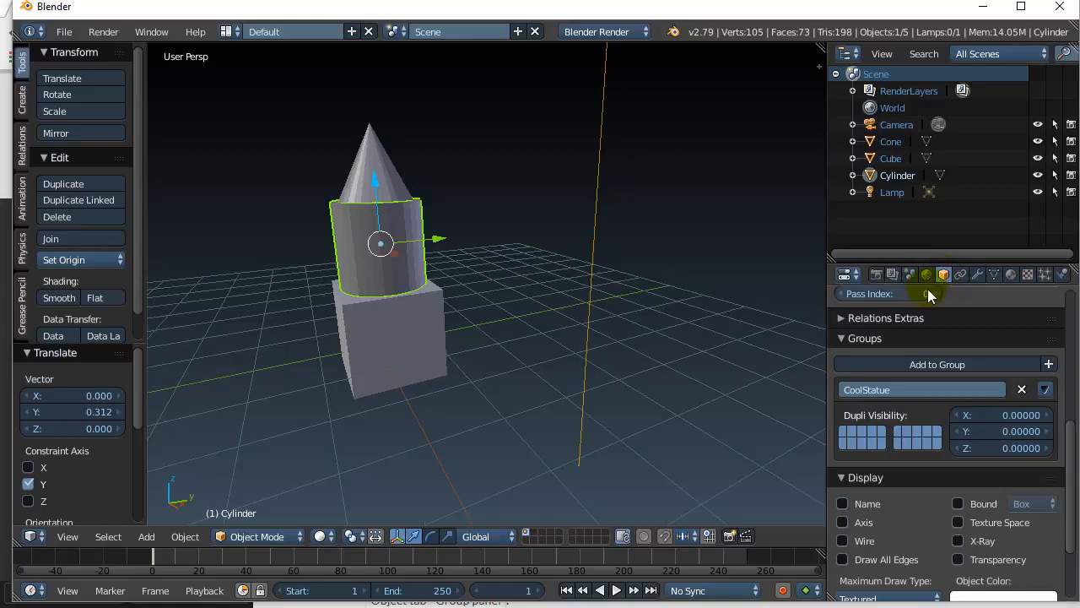
{"action": "mouse_move", "coordinate": [943, 274]}
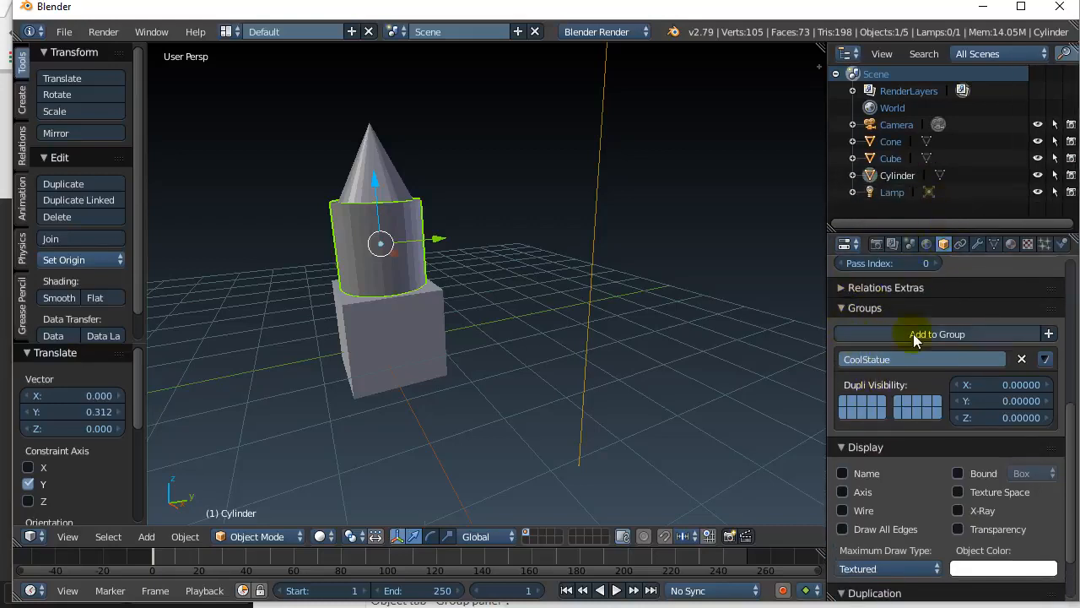
Use Select Grouped on the CoolStatue group to select all three statue objects
{"action": "left_click", "coordinate": [1045, 243]}
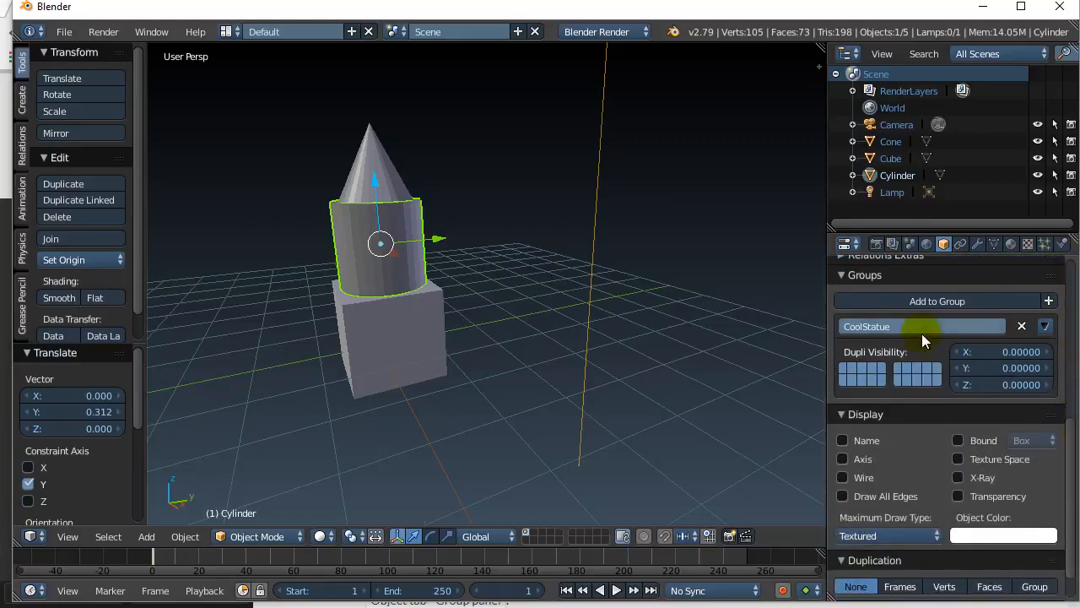
{"action": "mouse_move", "coordinate": [896, 333]}
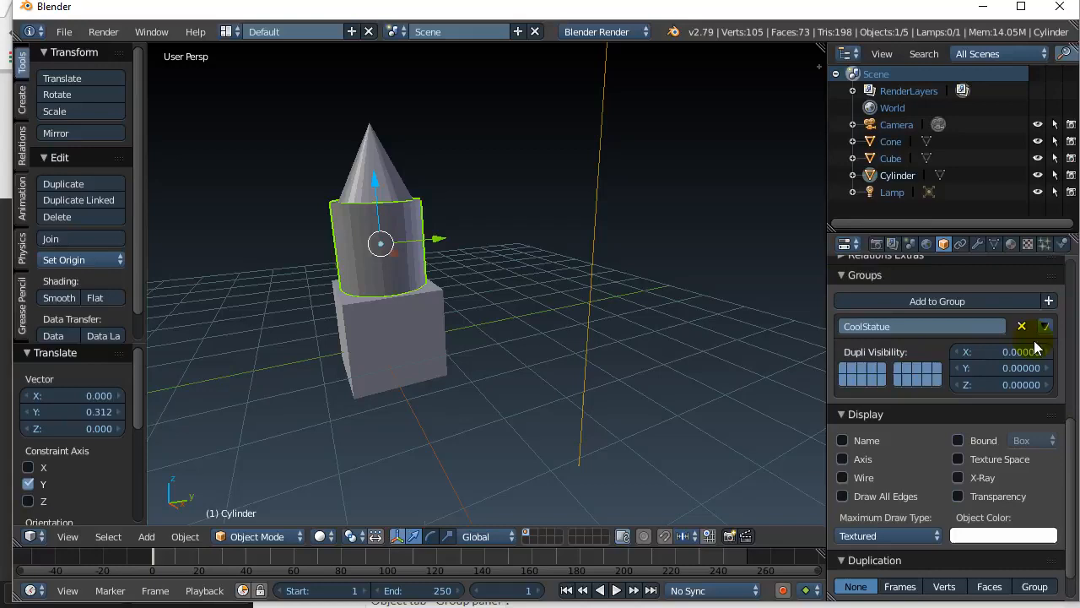
{"action": "mouse_move", "coordinate": [1045, 326]}
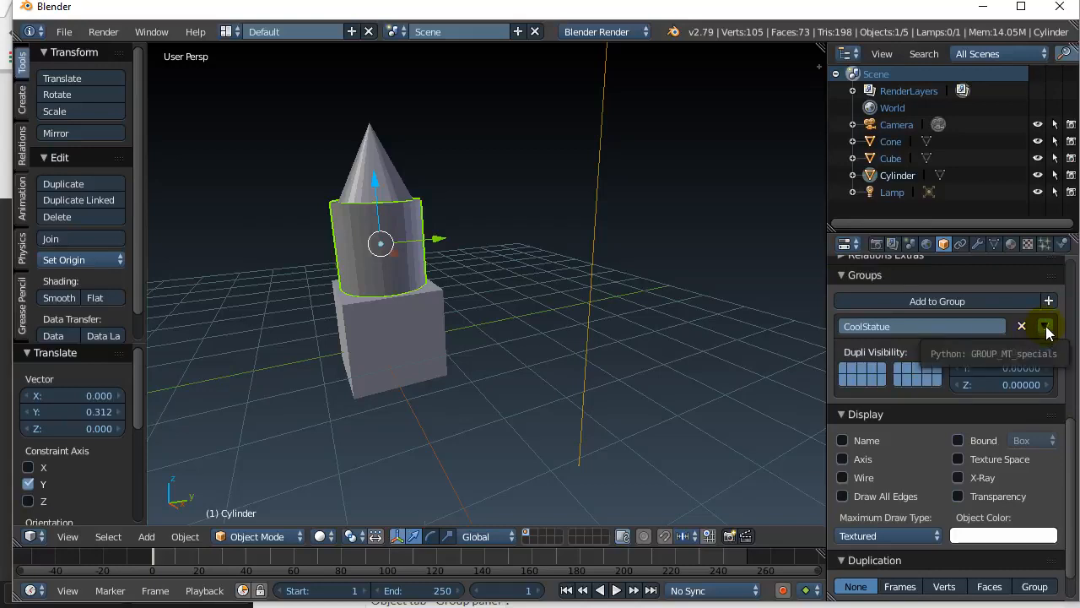
{"action": "left_click", "coordinate": [1045, 326]}
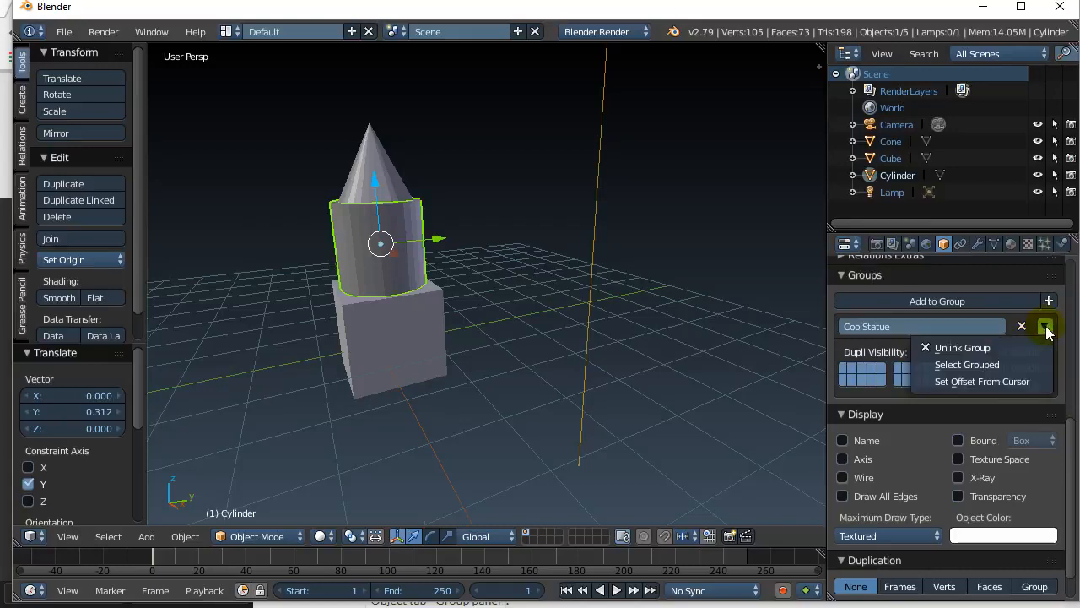
{"action": "mouse_move", "coordinate": [966, 364]}
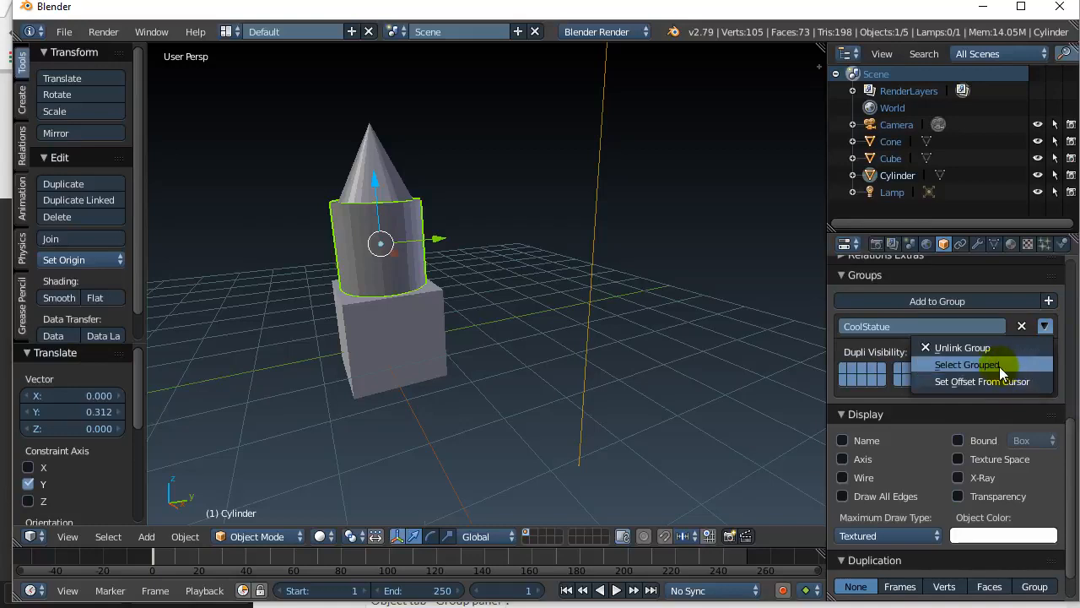
{"action": "mouse_move", "coordinate": [966, 363]}
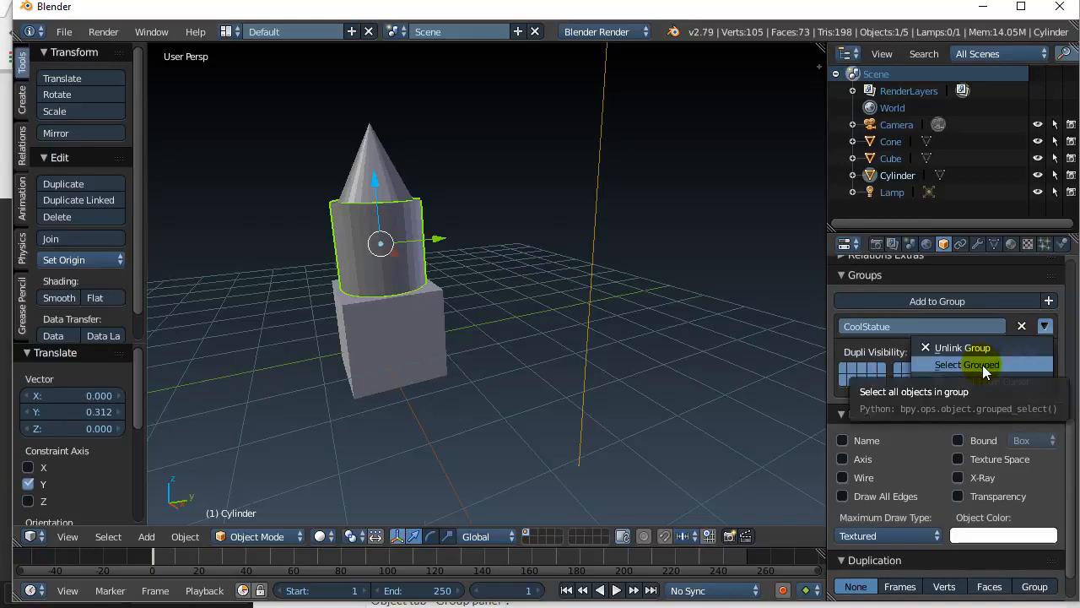
{"action": "left_click", "coordinate": [966, 363]}
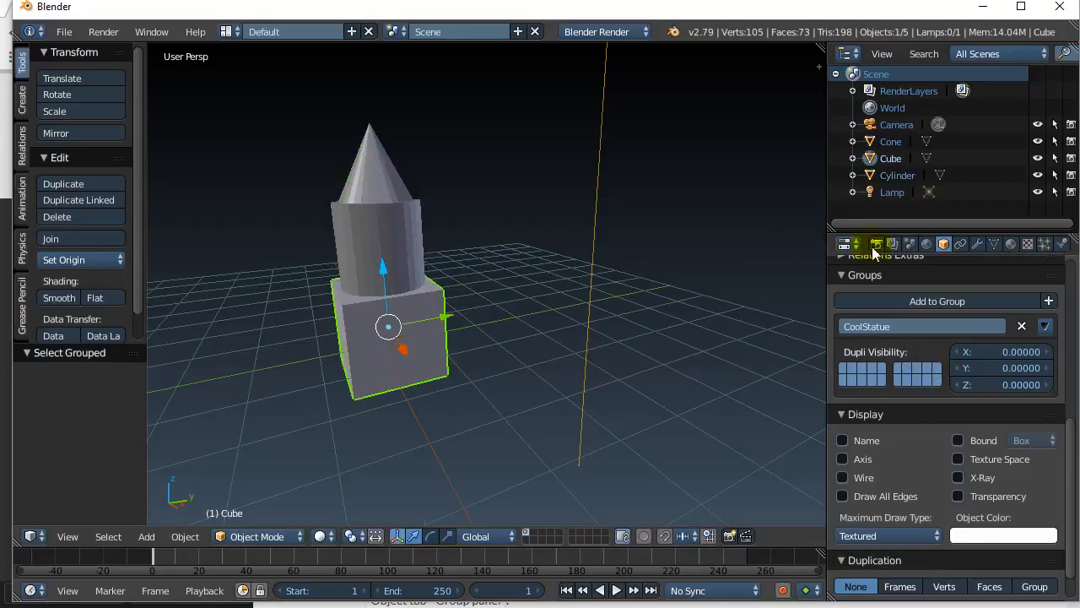
{"action": "left_click", "coordinate": [1045, 327]}
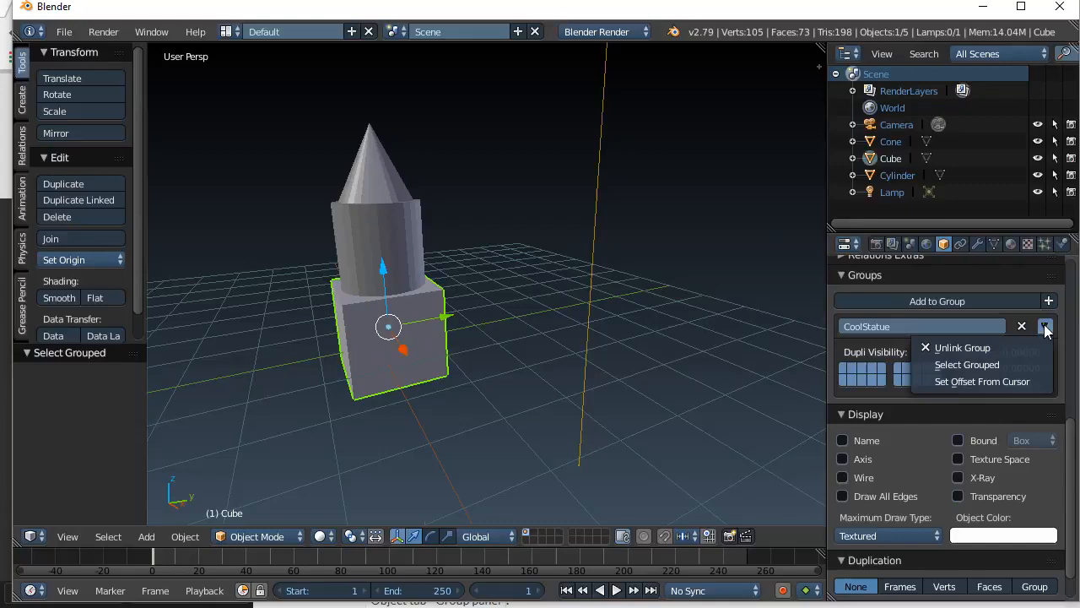
{"action": "left_click", "coordinate": [967, 364]}
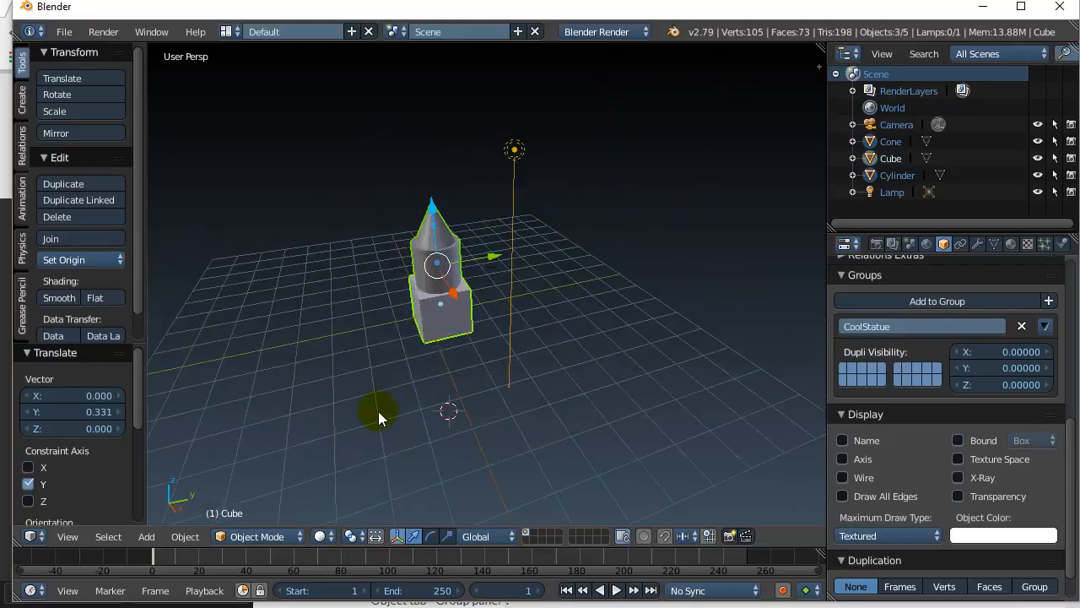
{"action": "mouse_move", "coordinate": [509, 420]}
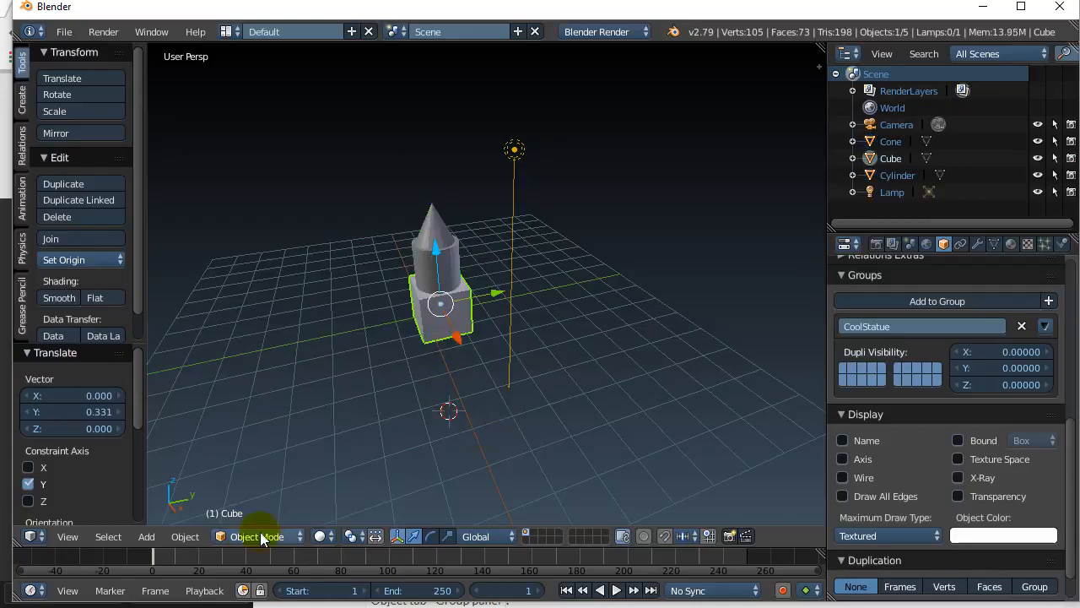
Add a second cylinder and a new cone beside the statue
{"action": "left_click", "coordinate": [146, 536]}
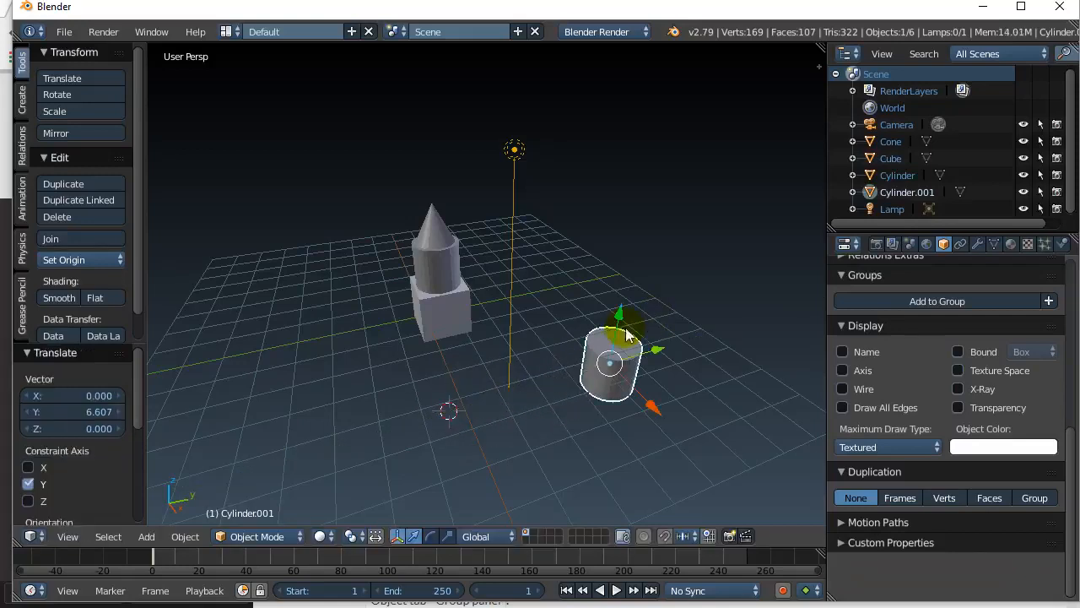
{"action": "left_click", "coordinate": [146, 536]}
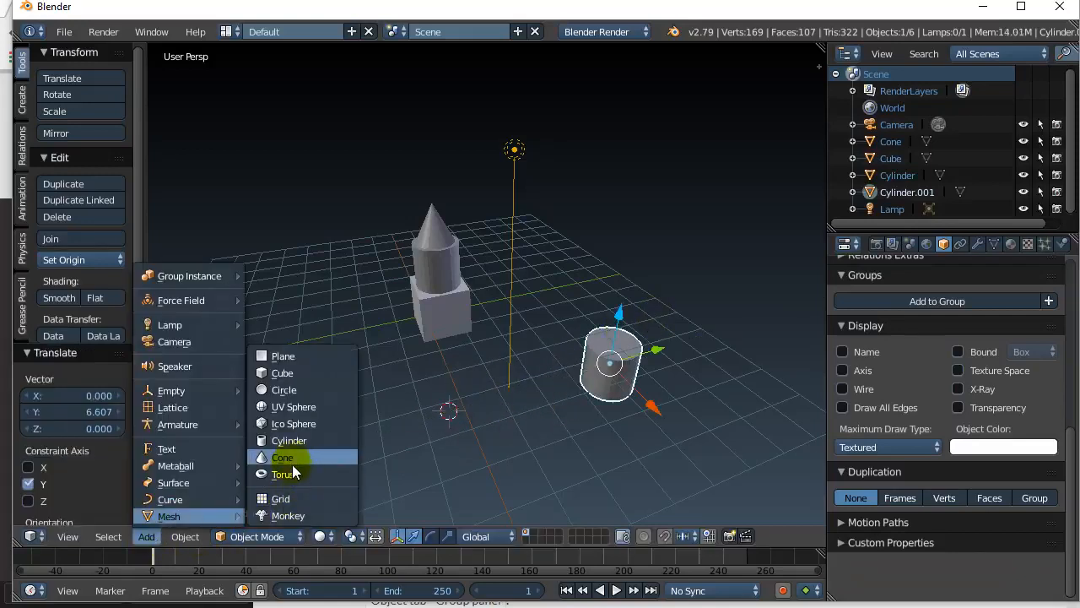
{"action": "left_click", "coordinate": [282, 457]}
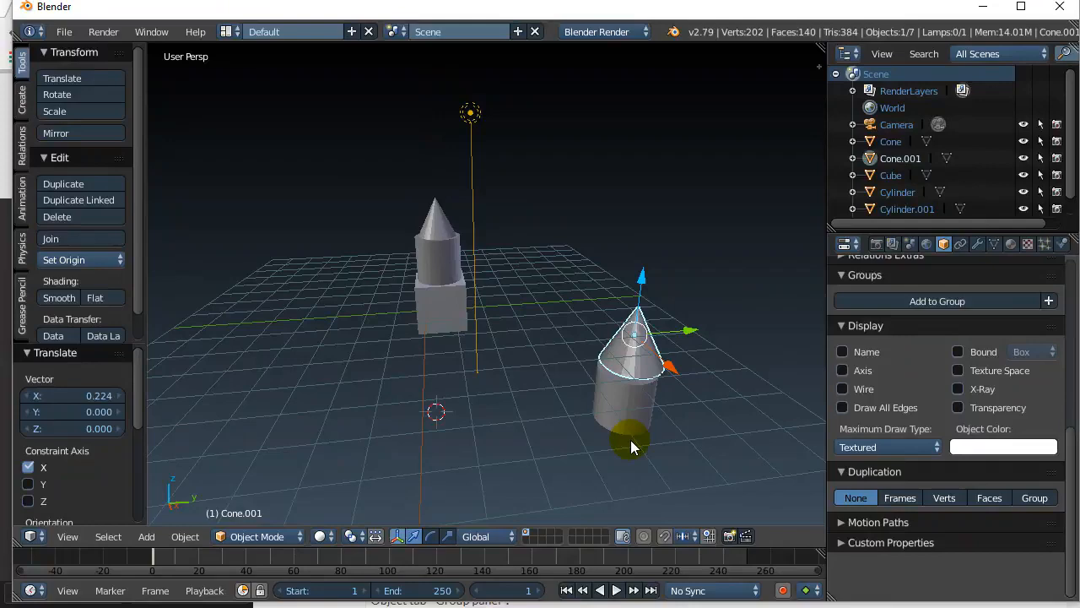
{"action": "scroll", "scroll_direction": "up", "scroll_amount": 3}
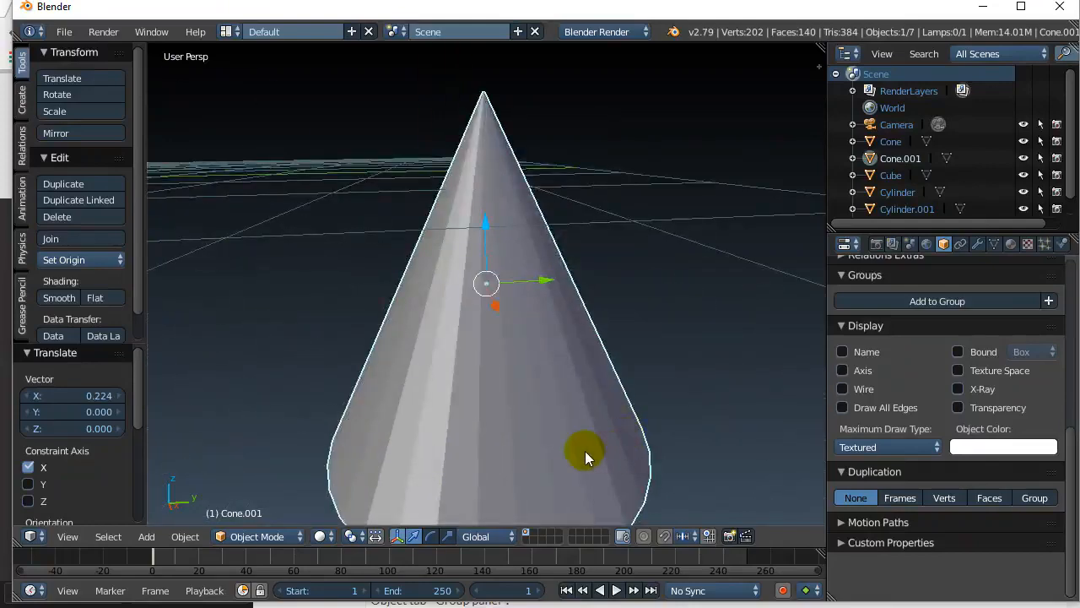
Select Cone.001 then Cylinder.001 and parent the cone to the cylinder
{"action": "scroll", "scroll_direction": "down", "scroll_amount": 3}
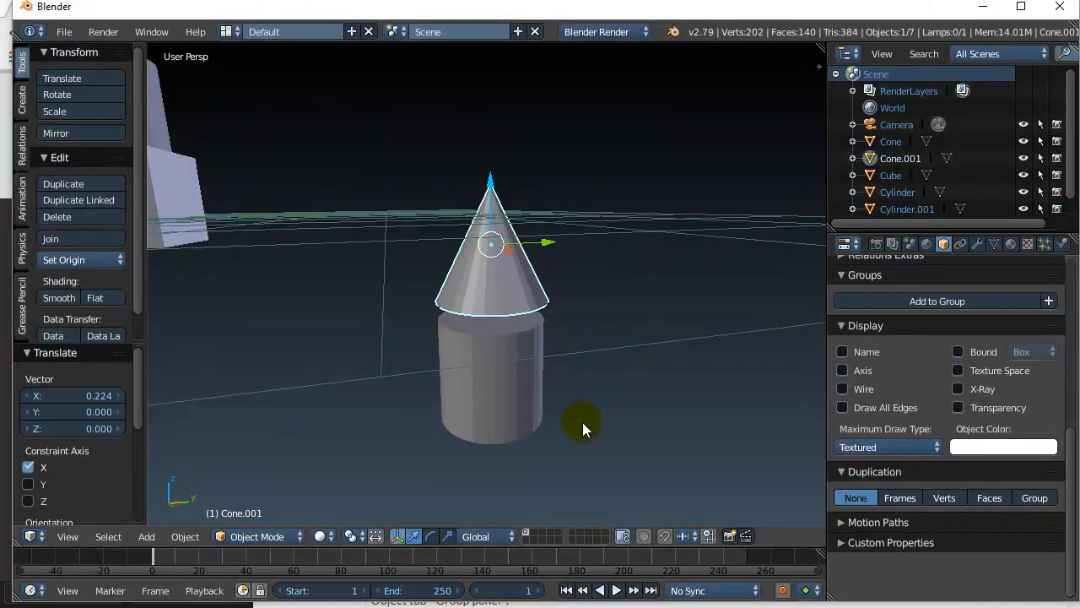
{"action": "mouse_move", "coordinate": [518, 435]}
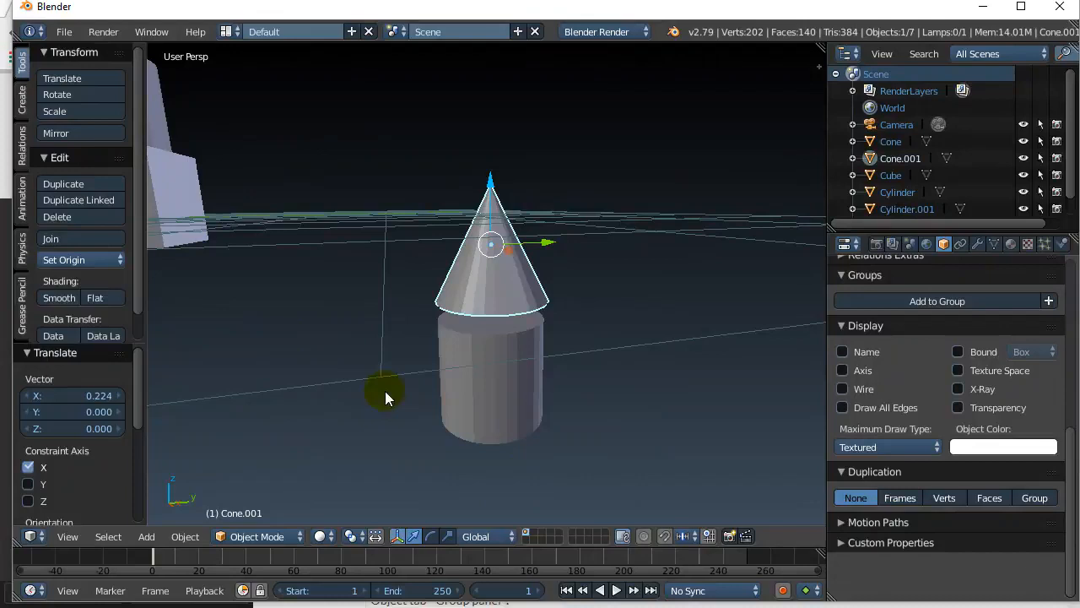
{"action": "left_click", "coordinate": [515, 380]}
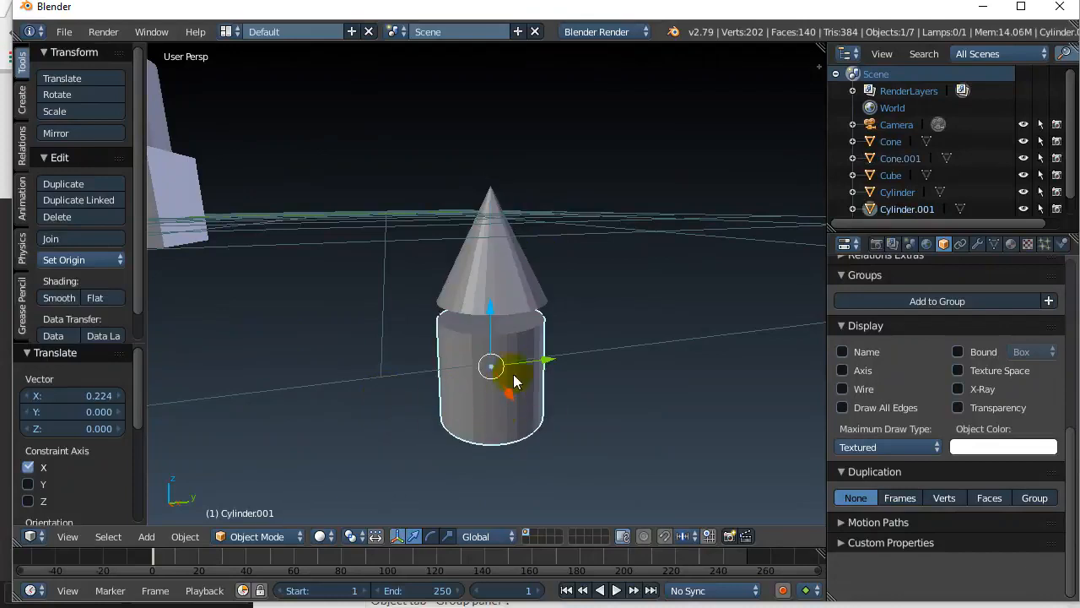
{"action": "left_click", "coordinate": [496, 261]}
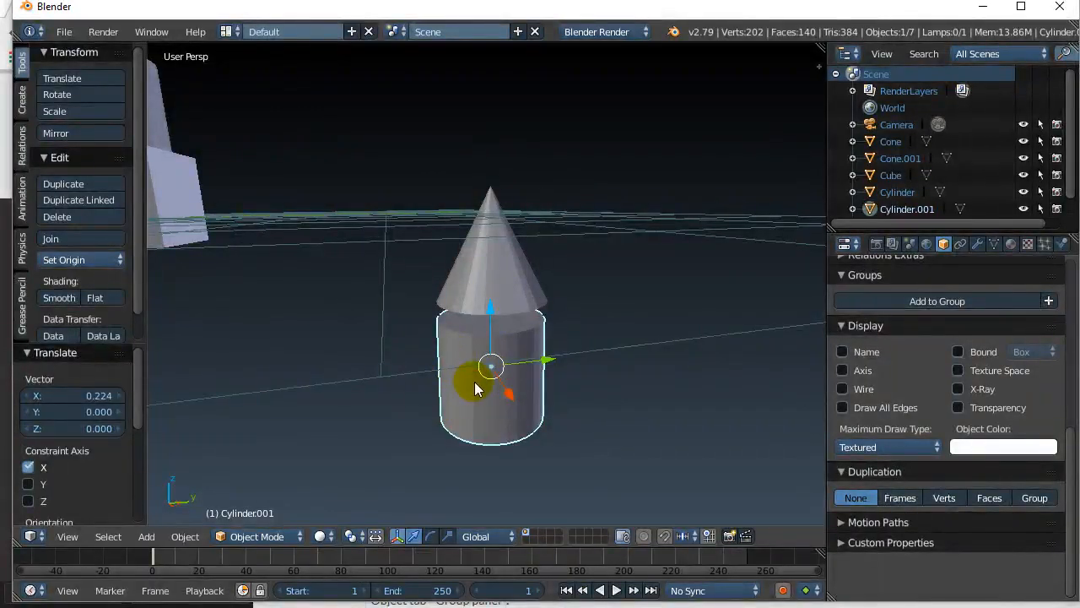
{"action": "left_click", "coordinate": [492, 253]}
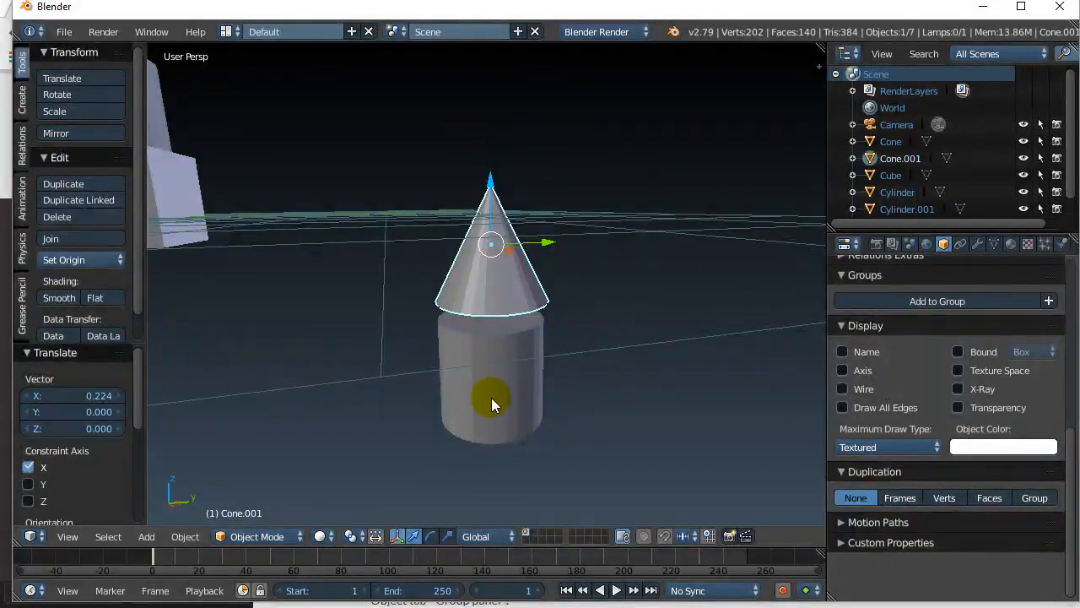
{"action": "left_click", "coordinate": [493, 396]}
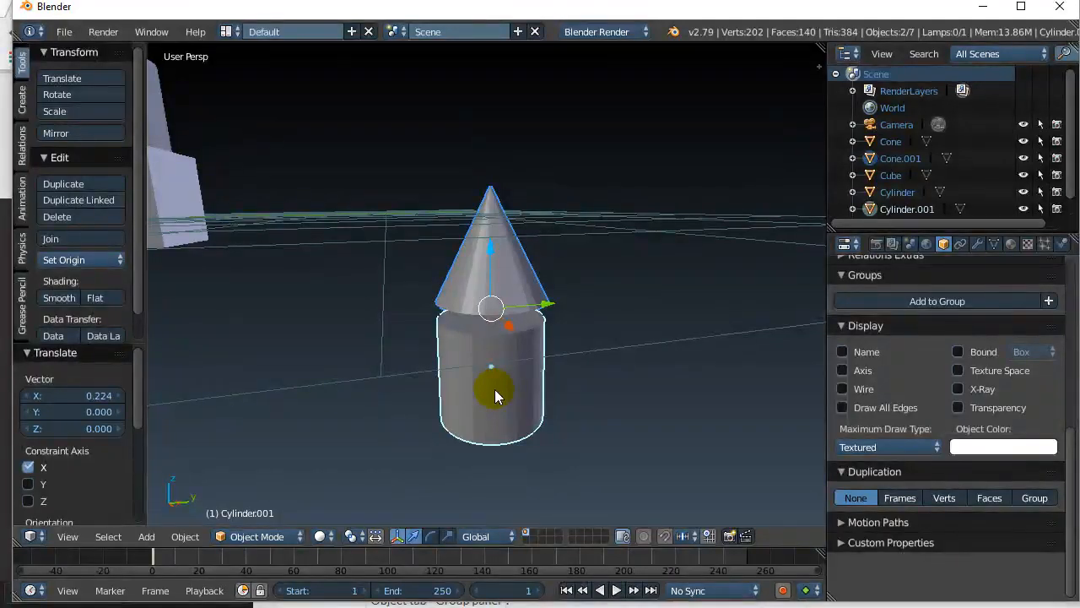
{"action": "left_click", "coordinate": [185, 536]}
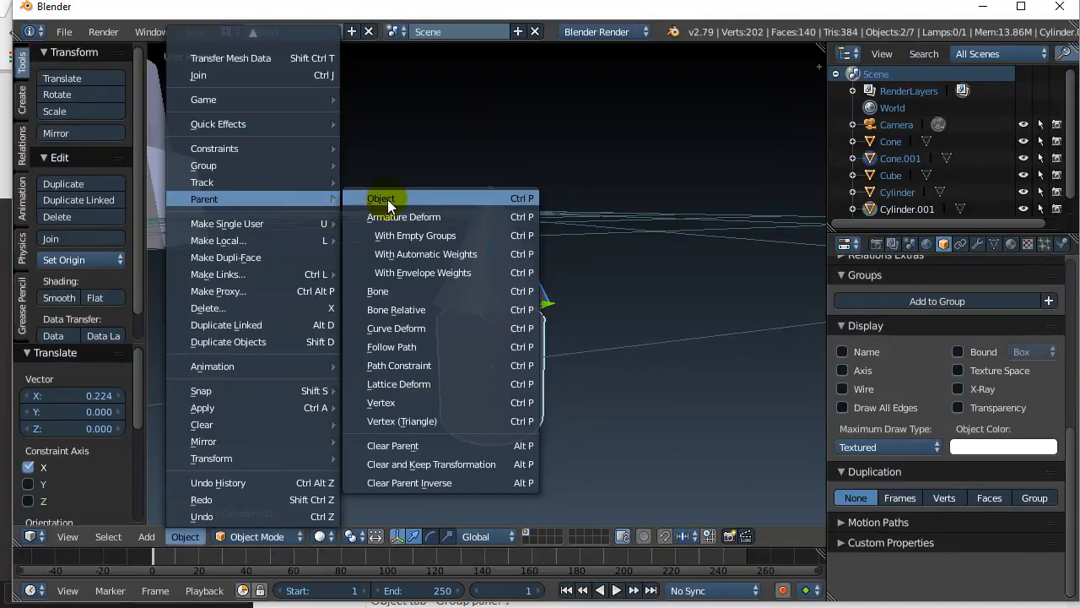
{"action": "mouse_move", "coordinate": [396, 202]}
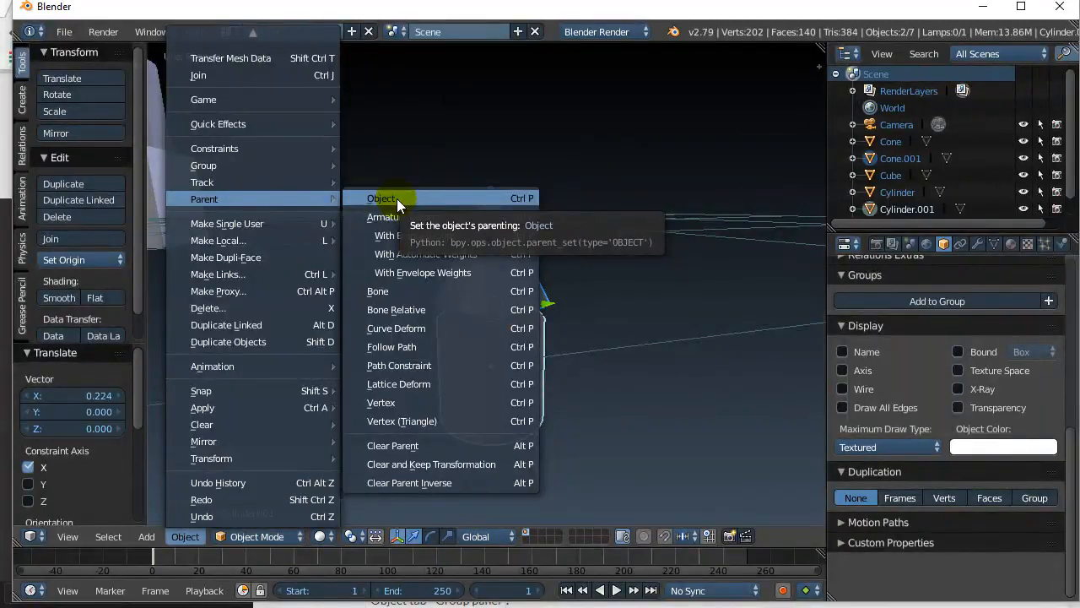
{"action": "left_click", "coordinate": [381, 198]}
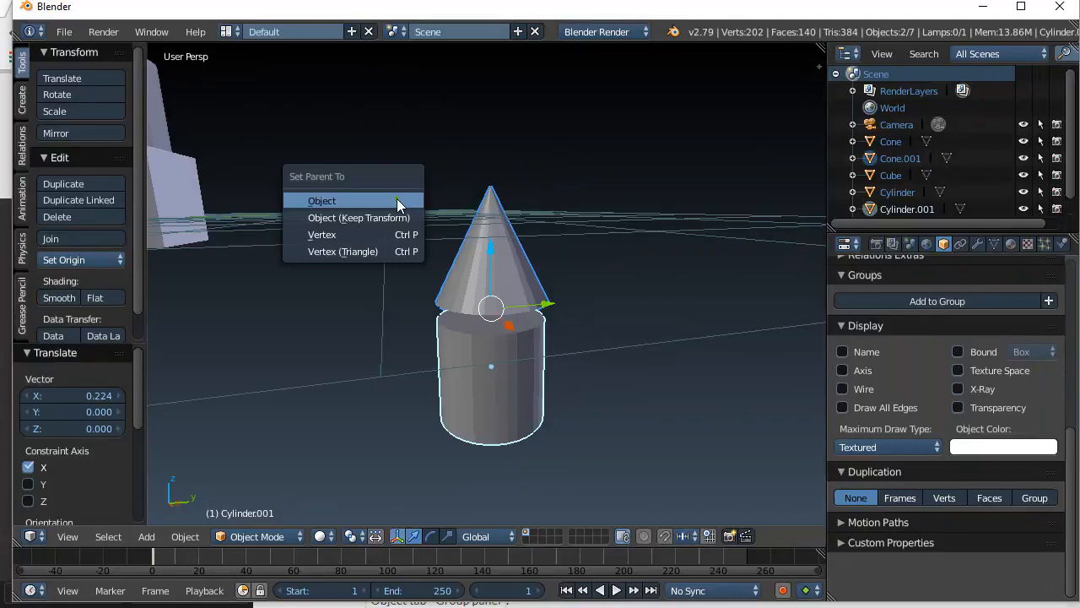
{"action": "mouse_move", "coordinate": [322, 200]}
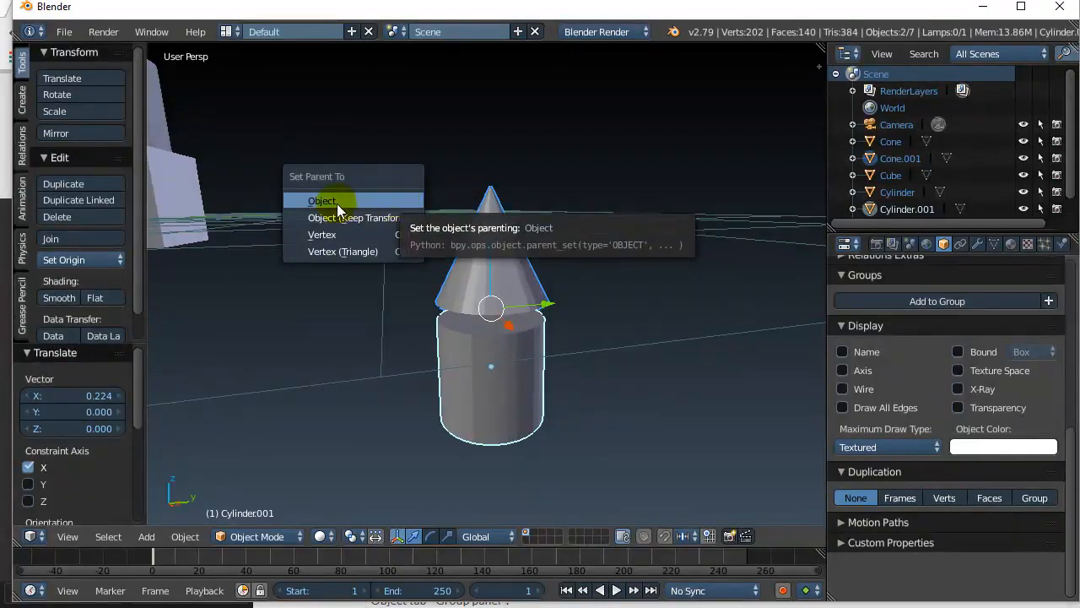
{"action": "left_click", "coordinate": [323, 200]}
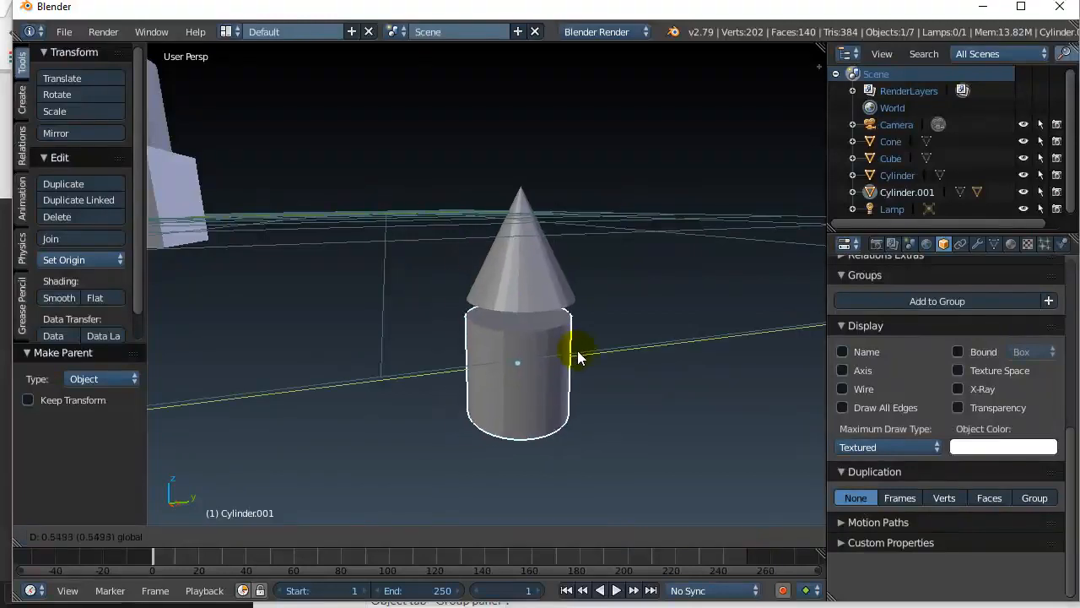
Move Cylinder.001 and check that its cone travels with it
{"action": "left_click_drag", "start_coordinate": [582, 354], "coordinate": [553, 358]}
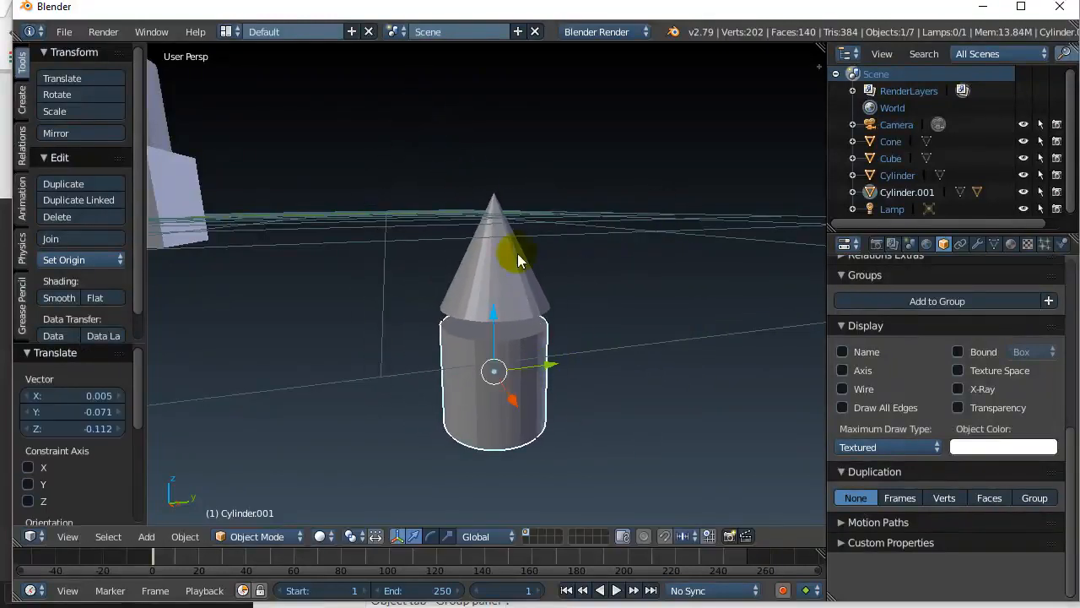
{"action": "left_click", "coordinate": [493, 261]}
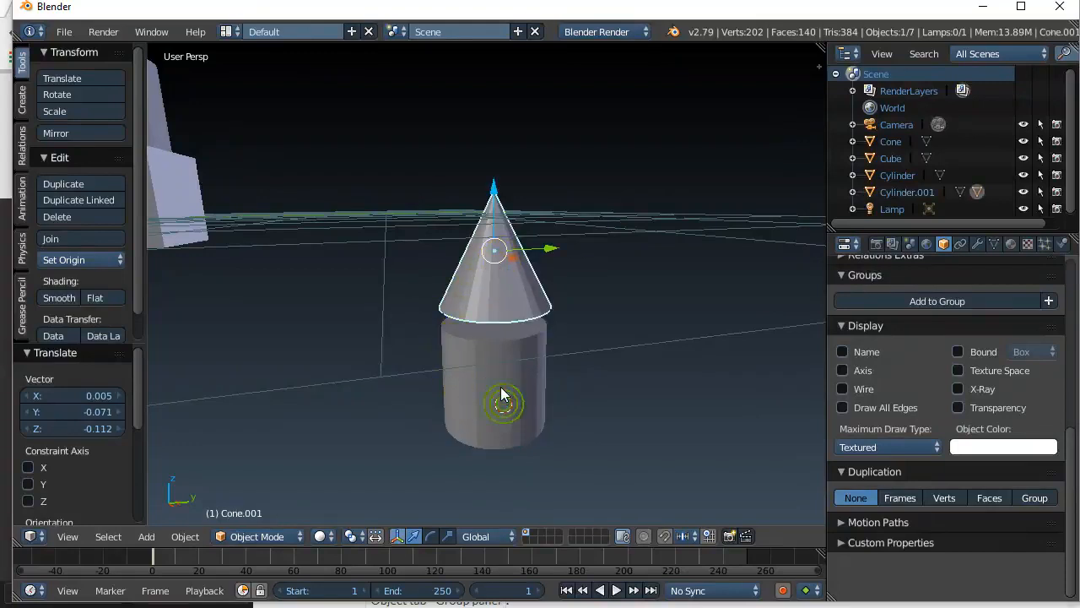
{"action": "left_click", "coordinate": [498, 396]}
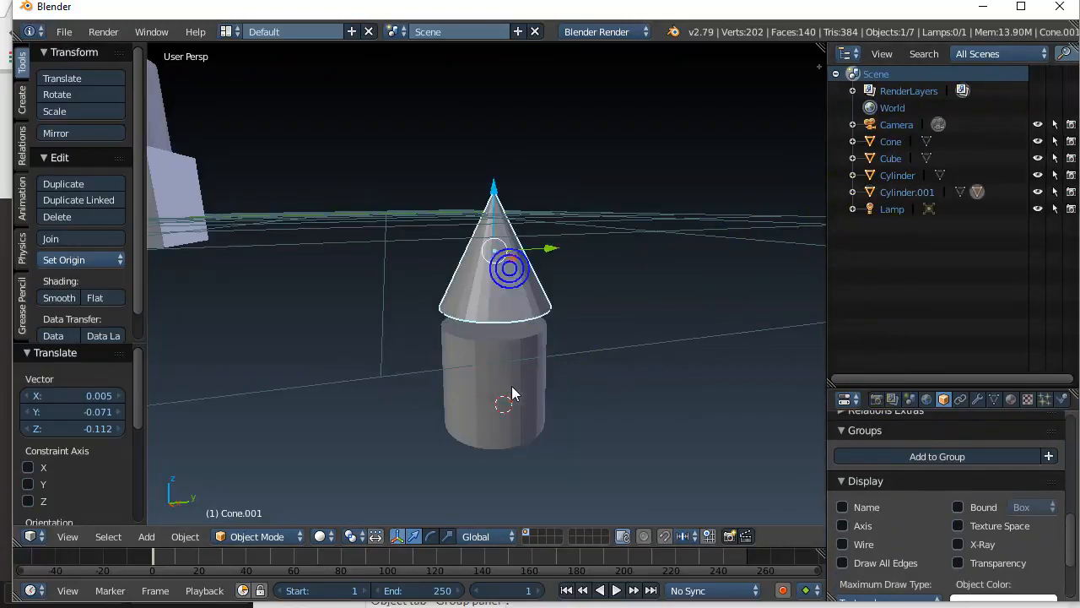
Expand Cylinder.001 in the Outliner and select its child Cone.001
{"action": "left_click", "coordinate": [907, 192]}
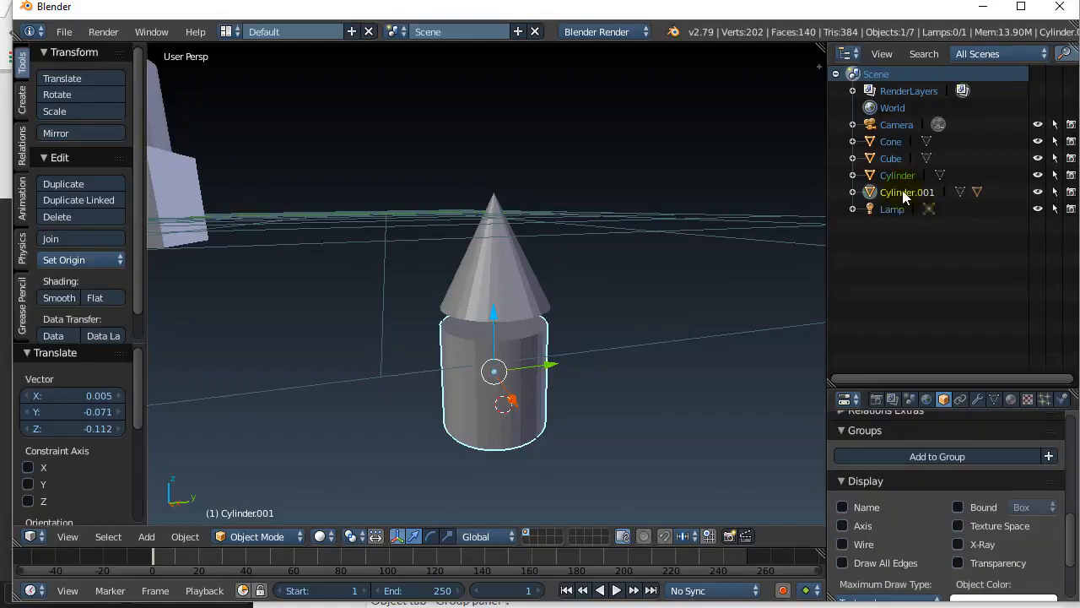
{"action": "left_click", "coordinate": [853, 191]}
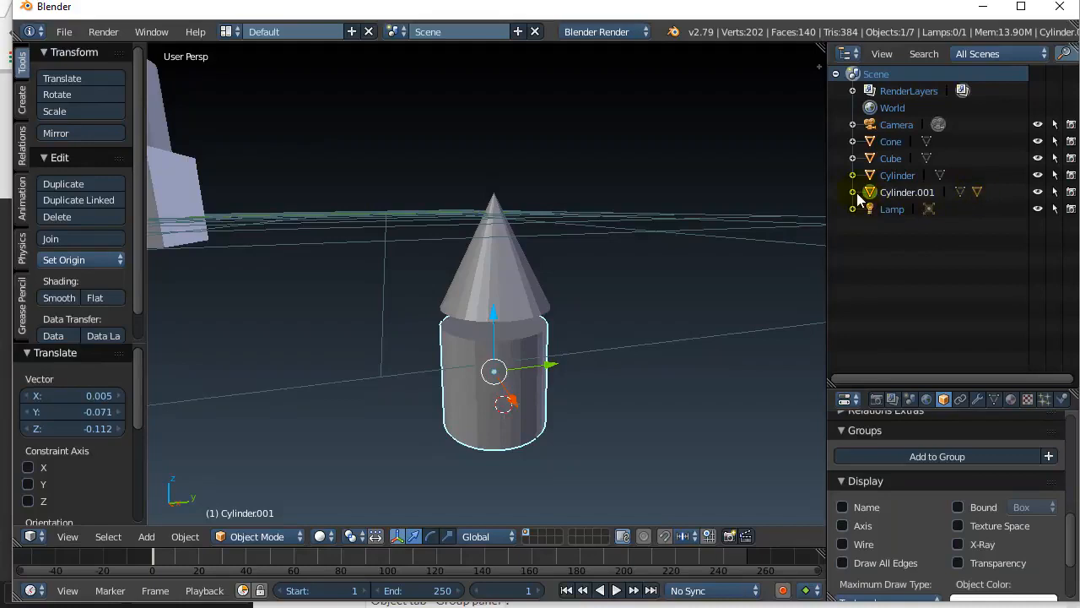
{"action": "left_click", "coordinate": [852, 193]}
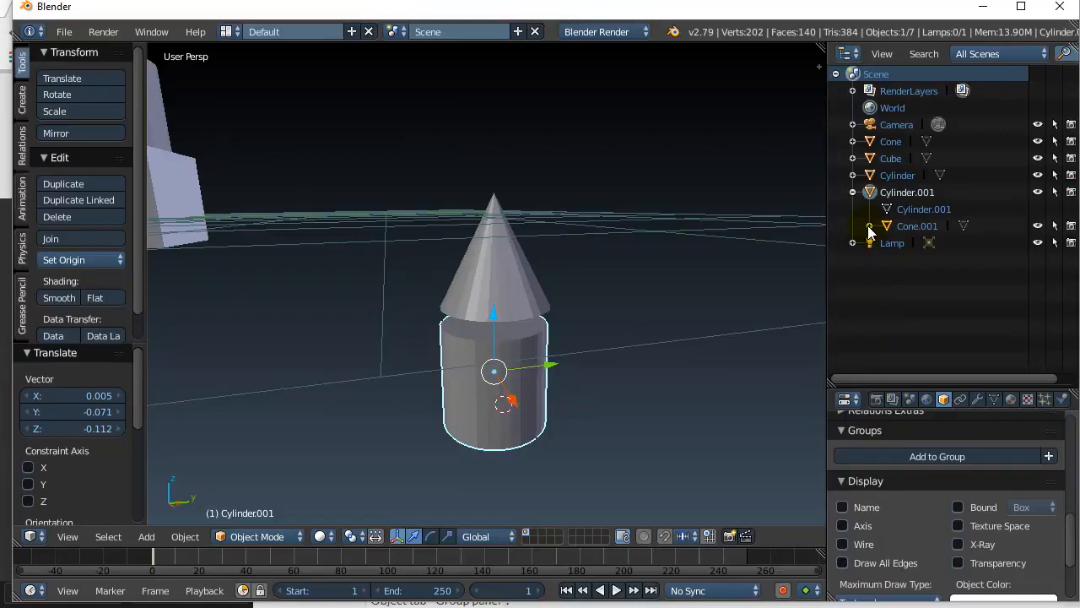
{"action": "left_click", "coordinate": [917, 225]}
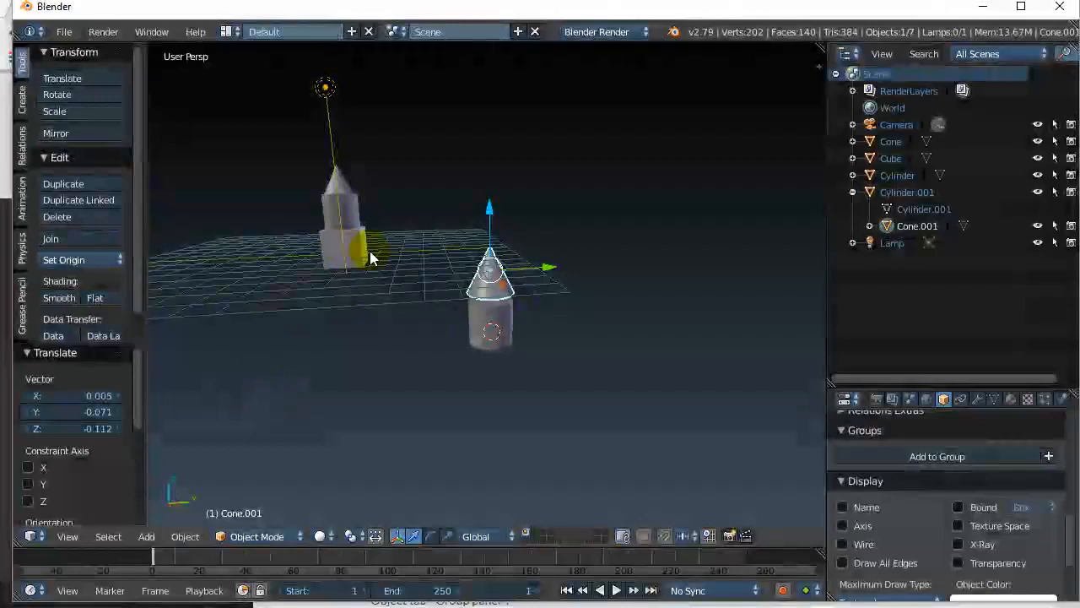
With Cube active, parent Cylinder.001 and the Lamp to the Cube
{"action": "left_click", "coordinate": [489, 321]}
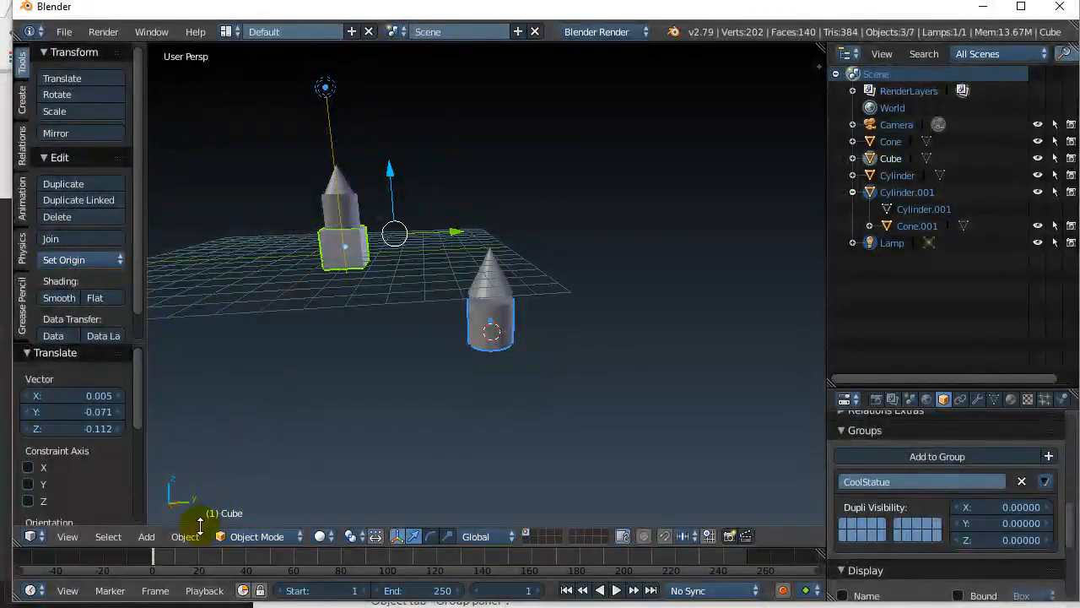
{"action": "left_click", "coordinate": [184, 535]}
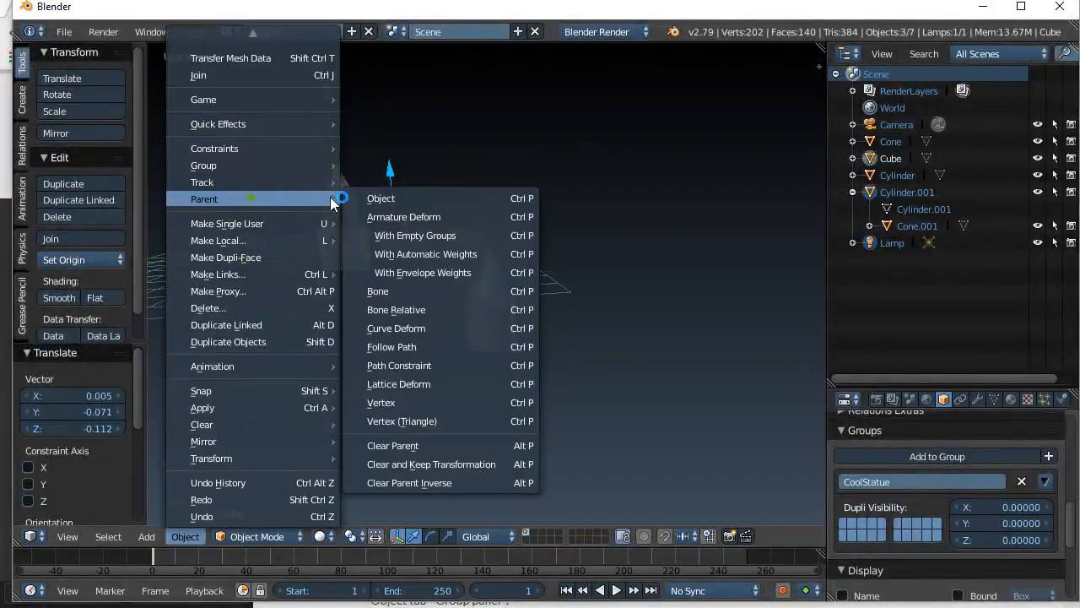
{"action": "left_click", "coordinate": [381, 197]}
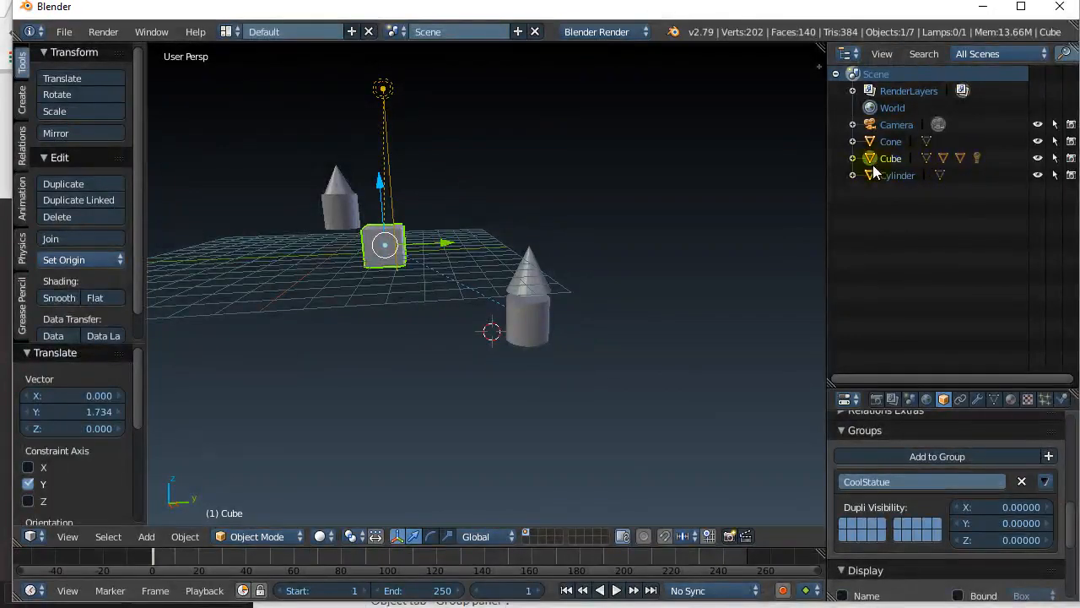
Expand Cube's children in the Outliner and move the child cylinder away from the Cube
{"action": "left_click", "coordinate": [852, 158]}
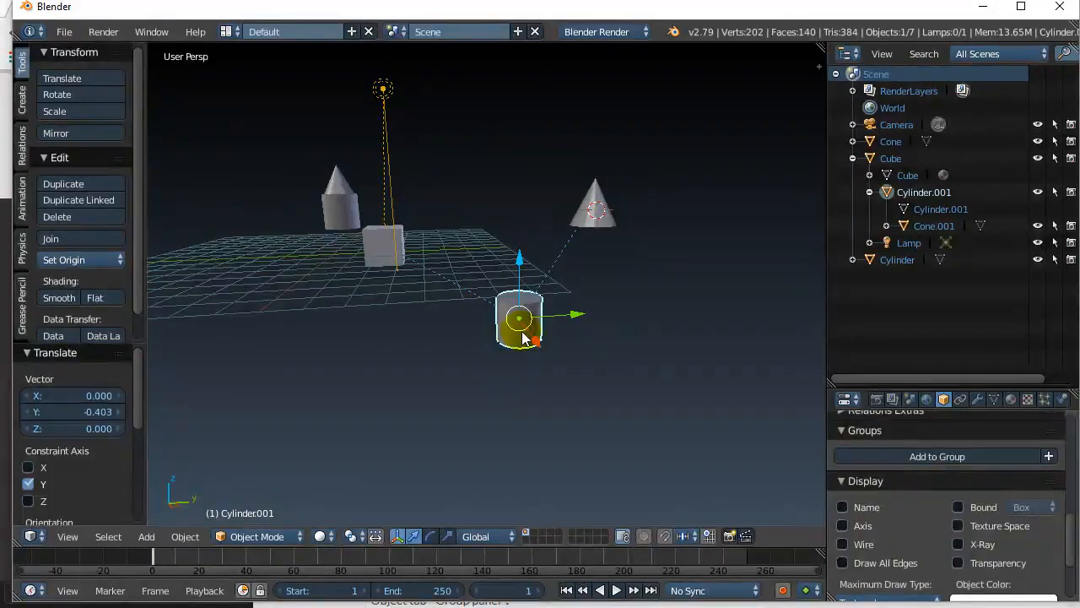
{"action": "left_click_drag", "start_coordinate": [519, 319], "coordinate": [500, 319]}
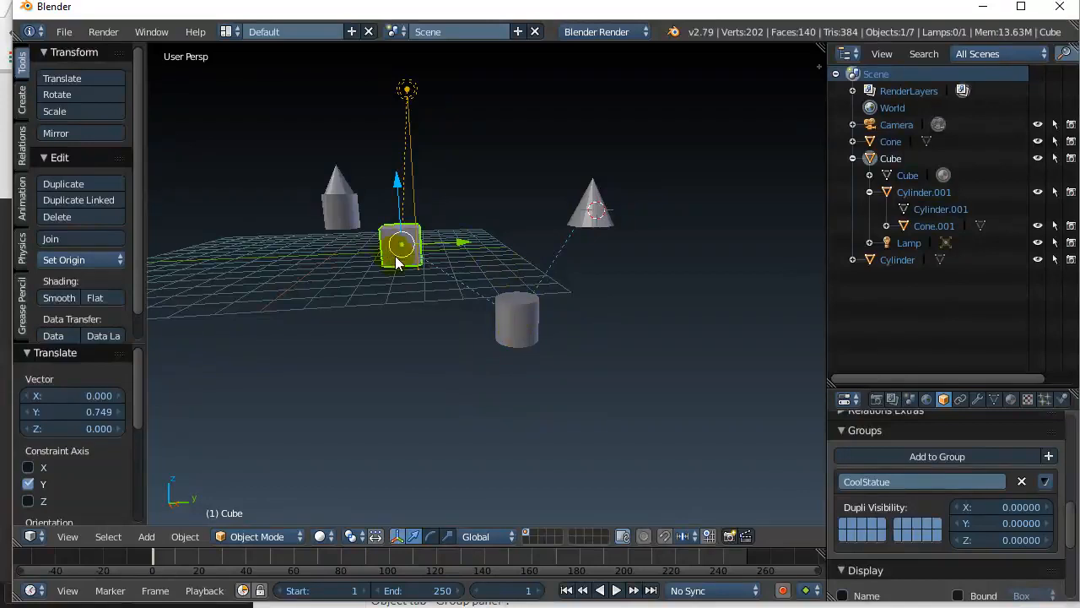
{"action": "mouse_move", "coordinate": [414, 441]}
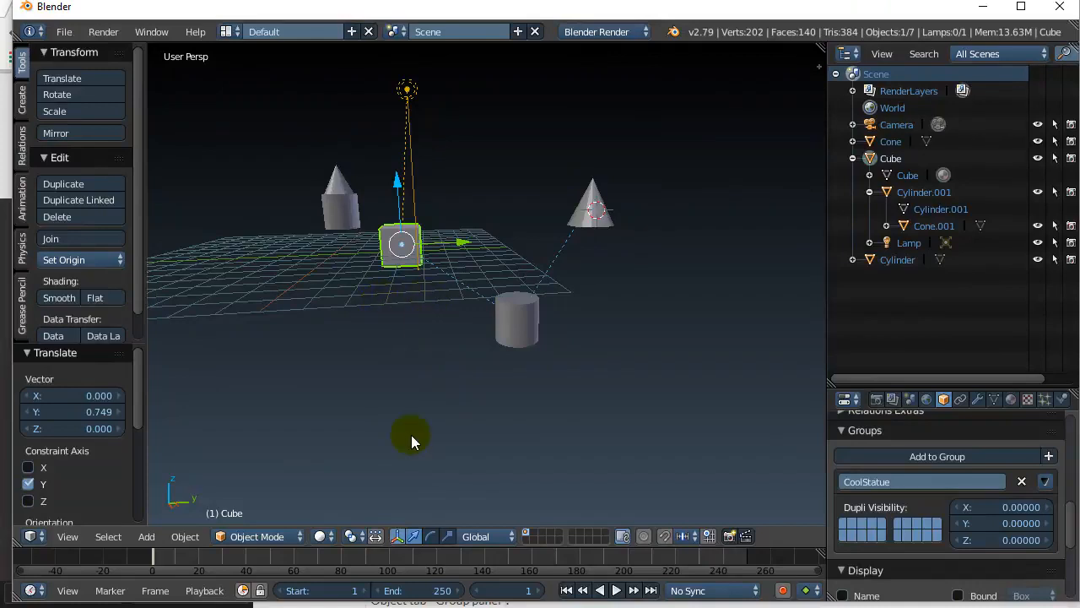
{"action": "mouse_move", "coordinate": [430, 352]}
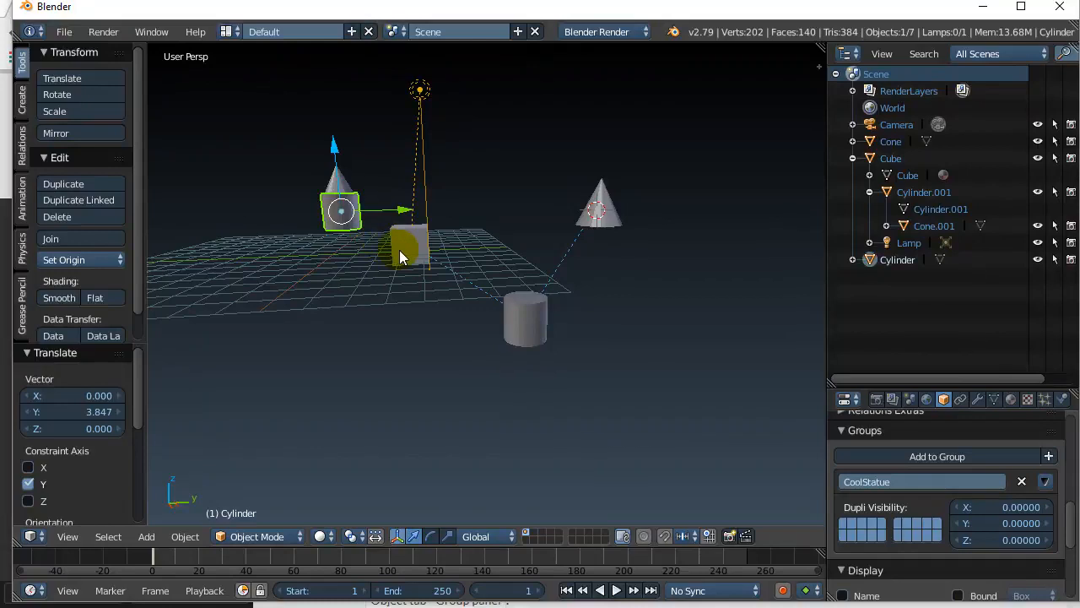
Parent the standalone Cylinder to the Cube via Object > Parent > Object
{"action": "left_click", "coordinate": [185, 536]}
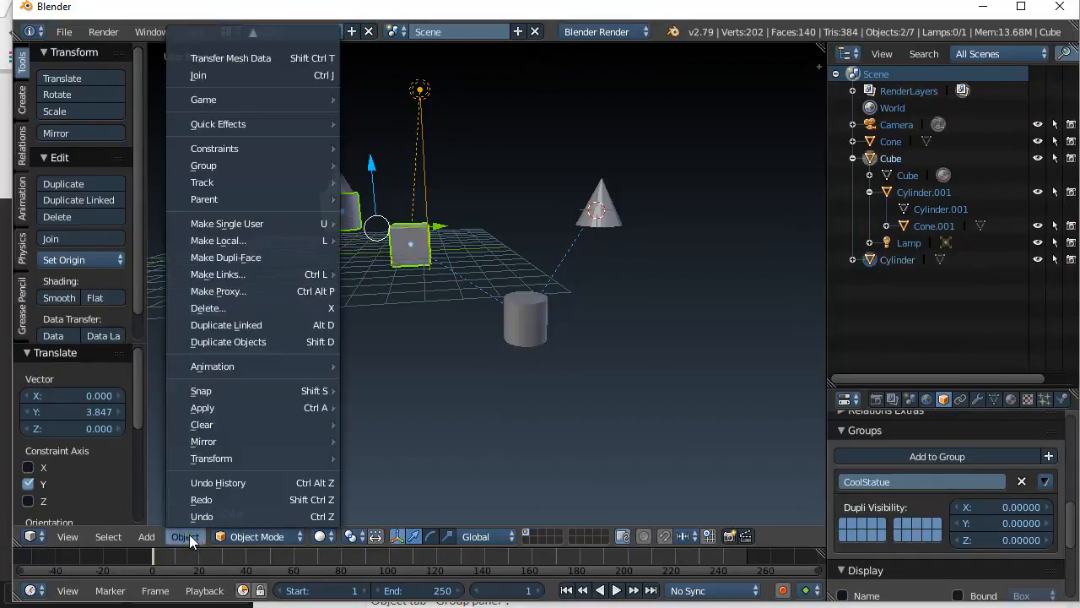
{"action": "mouse_move", "coordinate": [204, 198]}
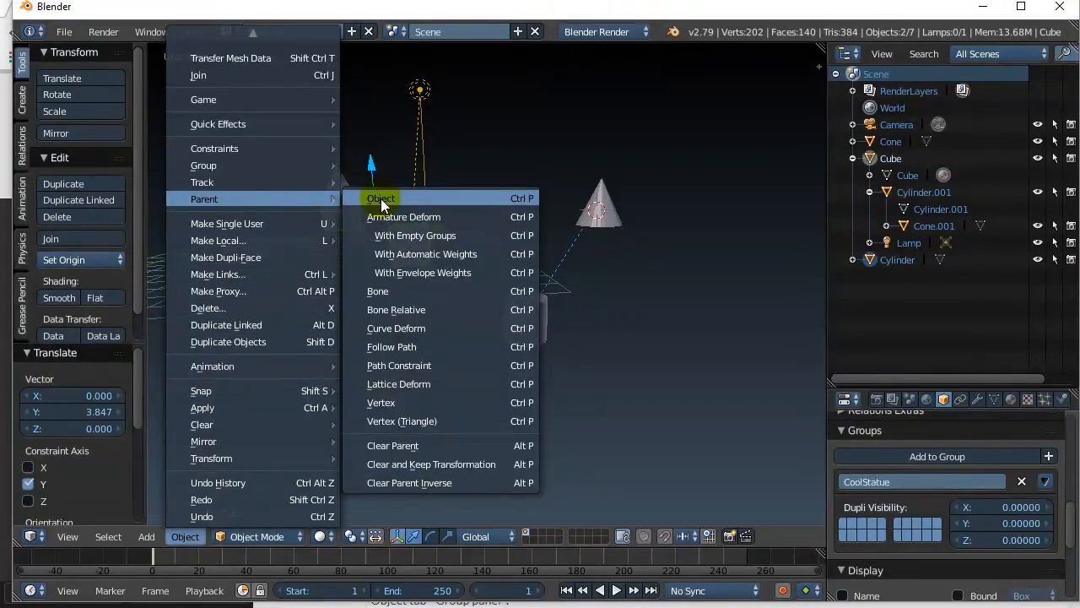
{"action": "left_click", "coordinate": [381, 197]}
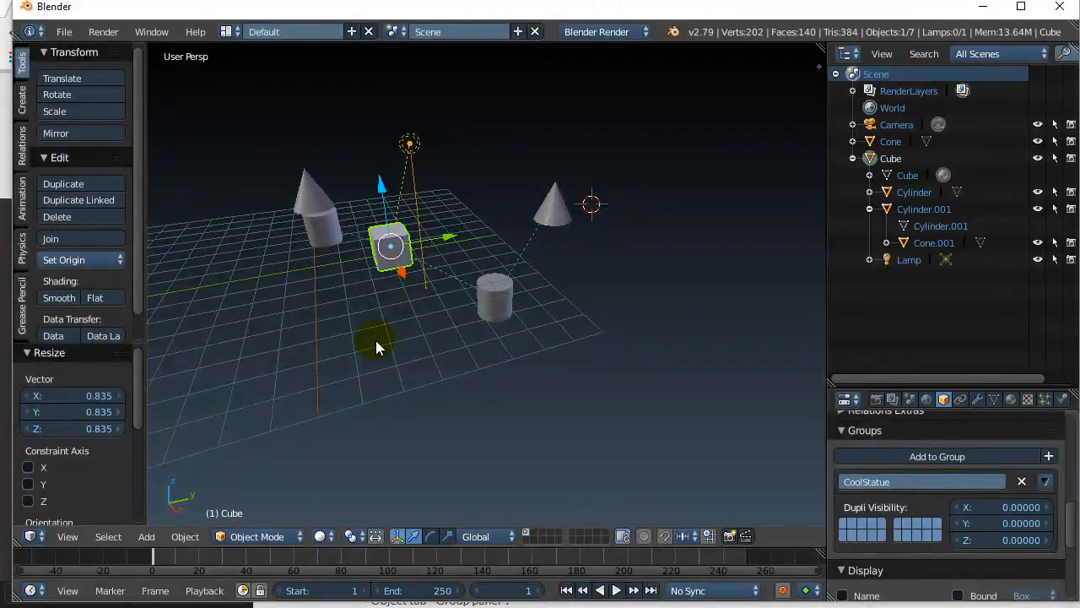
Select the Cylinder after the Cone and parent the Cone to it with Ctrl+P
{"action": "left_click", "coordinate": [317, 198]}
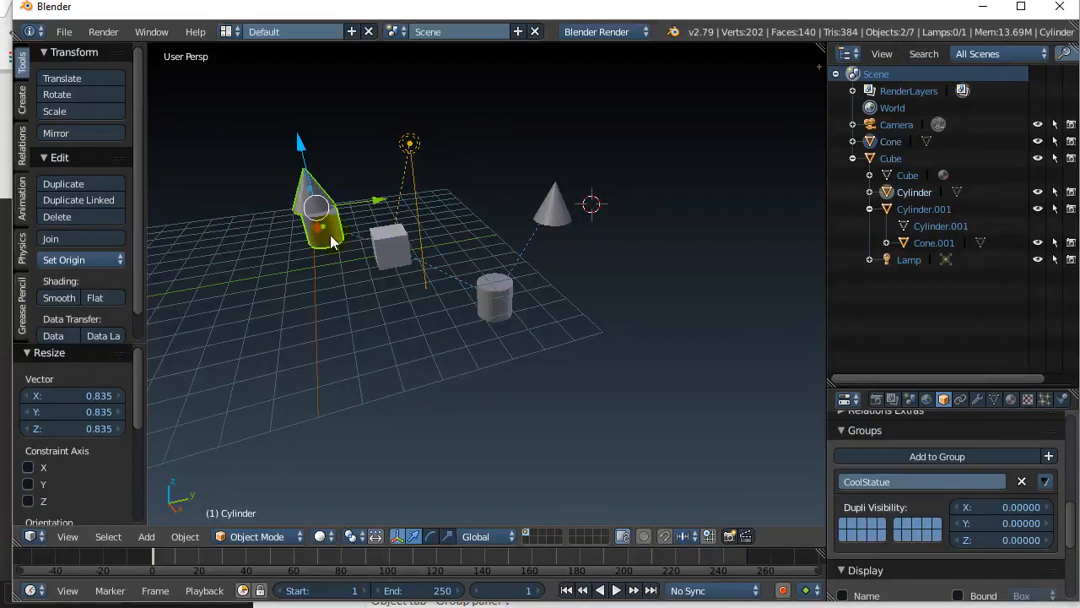
{"action": "key", "text": "ctrl+p"}
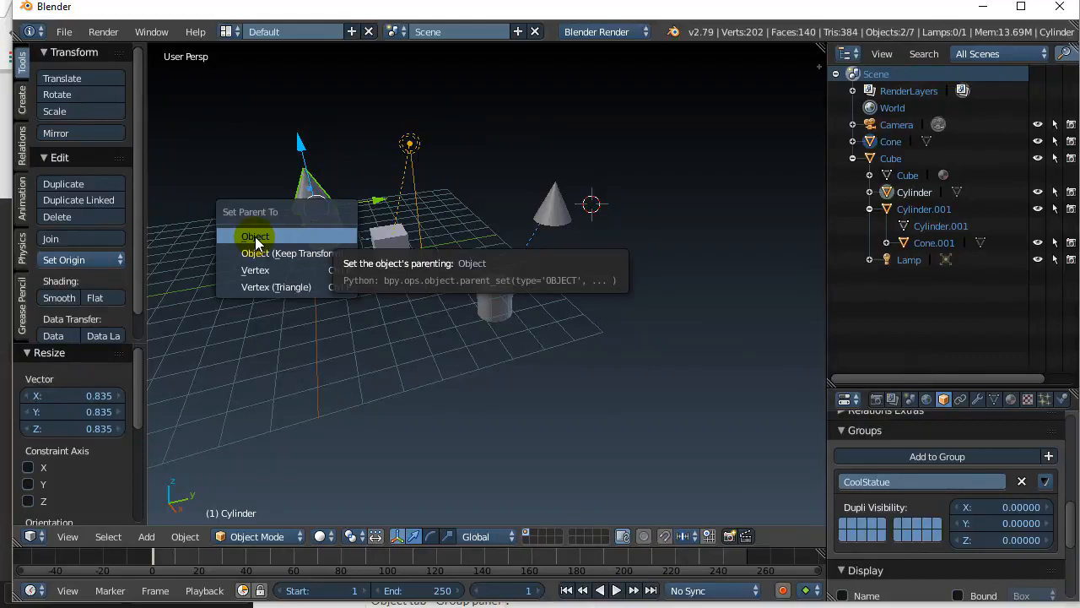
{"action": "left_click", "coordinate": [255, 236]}
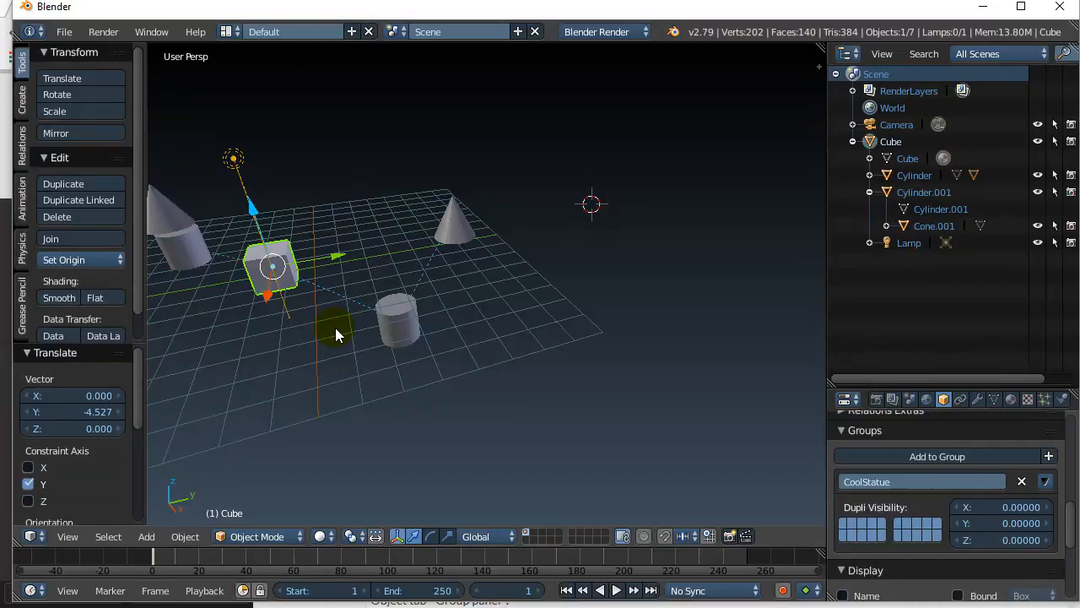
{"action": "mouse_move", "coordinate": [371, 352]}
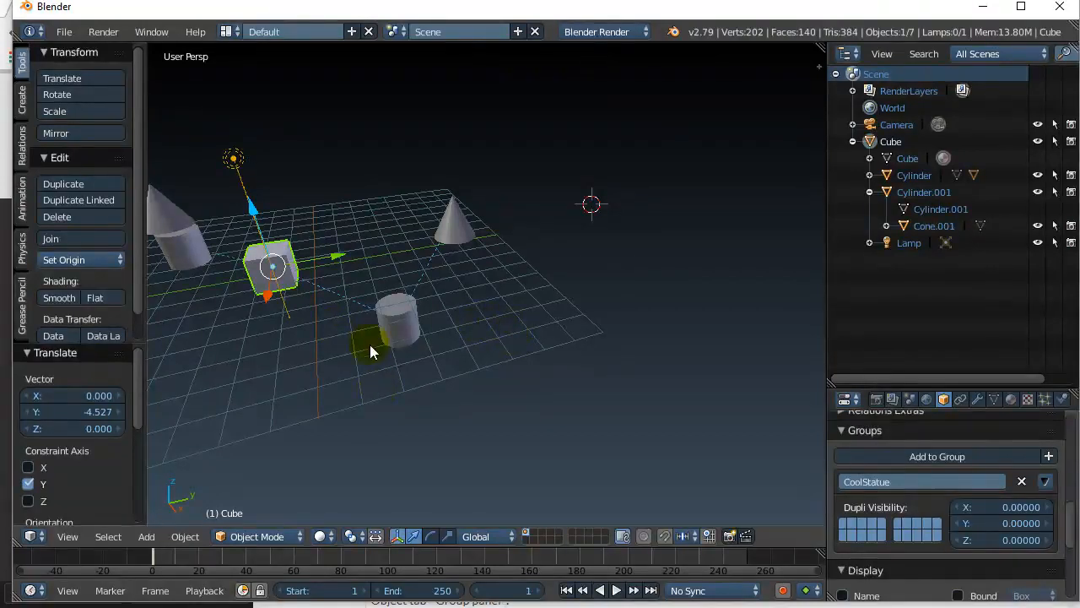
Clear the parent link on Cylinder.001, then select Cone.001 in the Outliner
{"action": "left_click", "coordinate": [184, 536]}
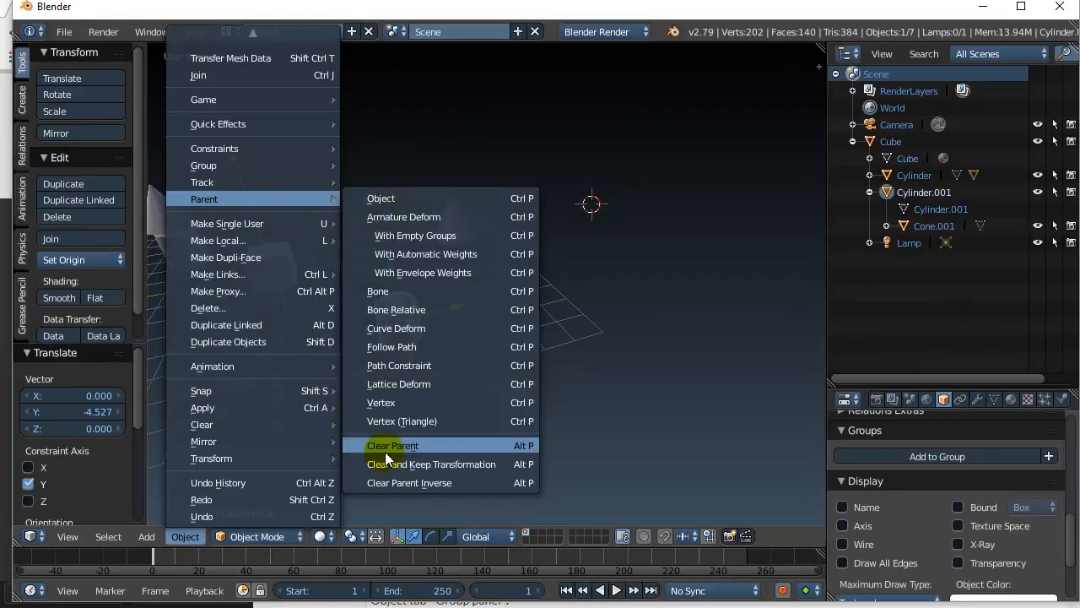
{"action": "left_click", "coordinate": [393, 445]}
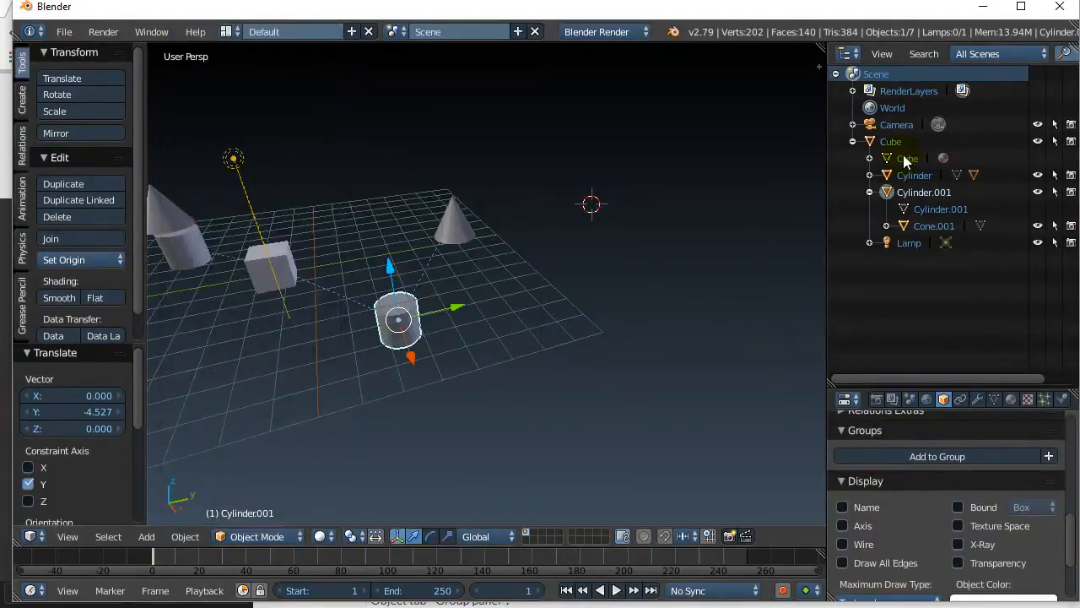
{"action": "left_click", "coordinate": [933, 225]}
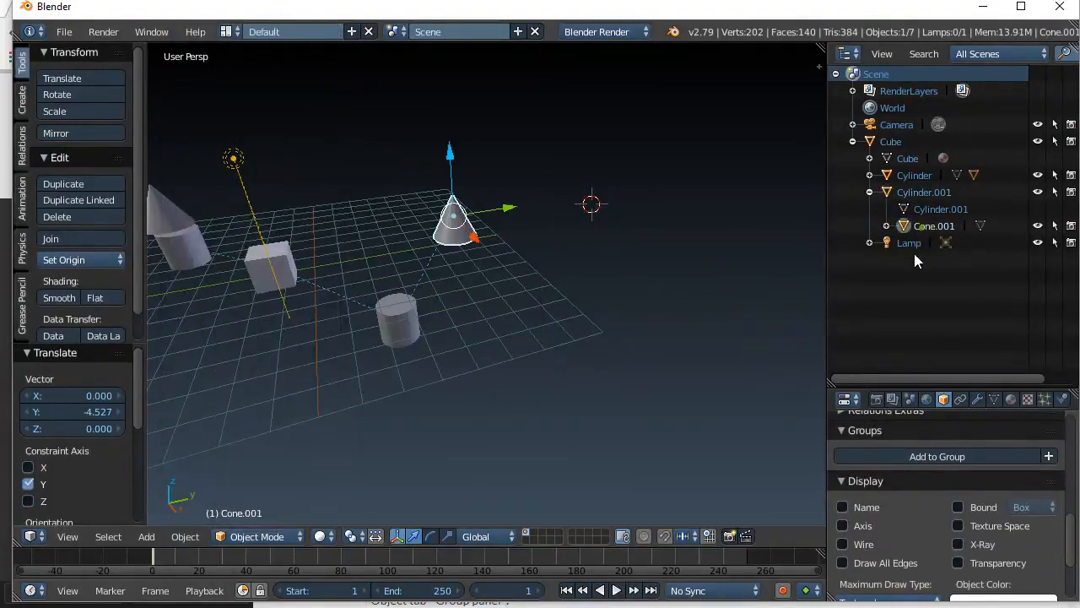